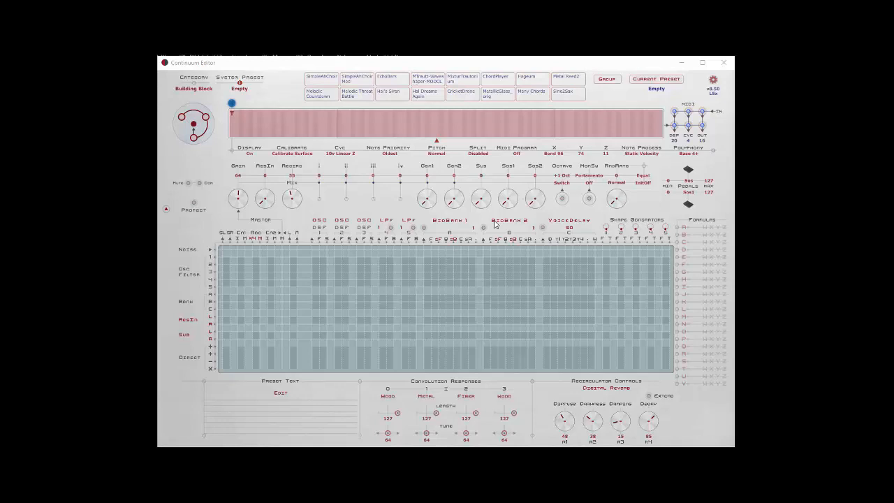
mouse_move(324, 351)
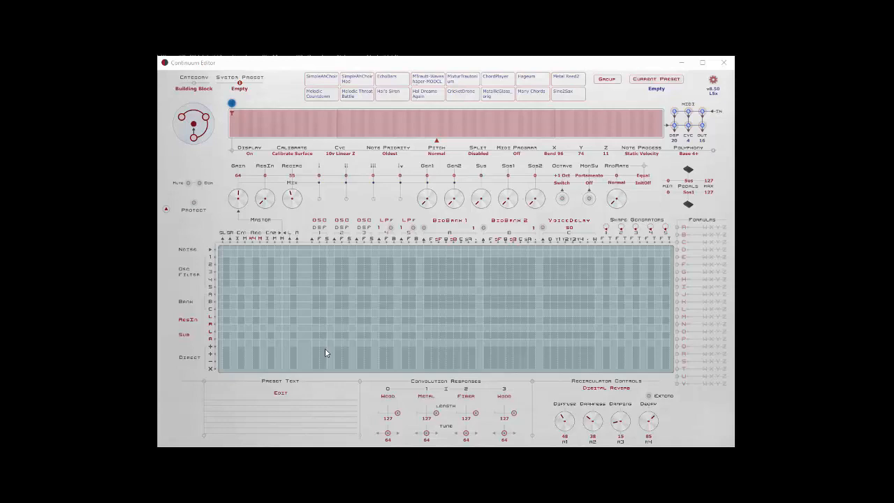
Place a routing marker in the top-left matrix cell and drag a second point onto it
click(229, 256)
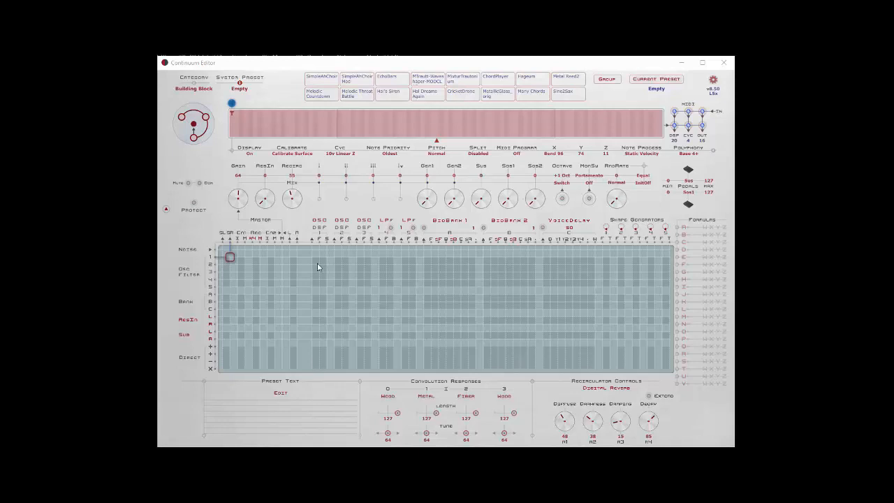
mouse_move(314, 246)
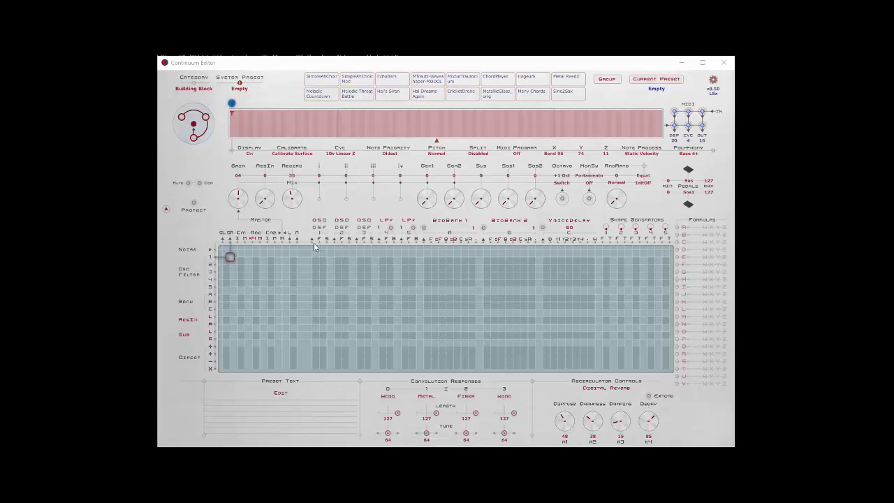
mouse_move(321, 248)
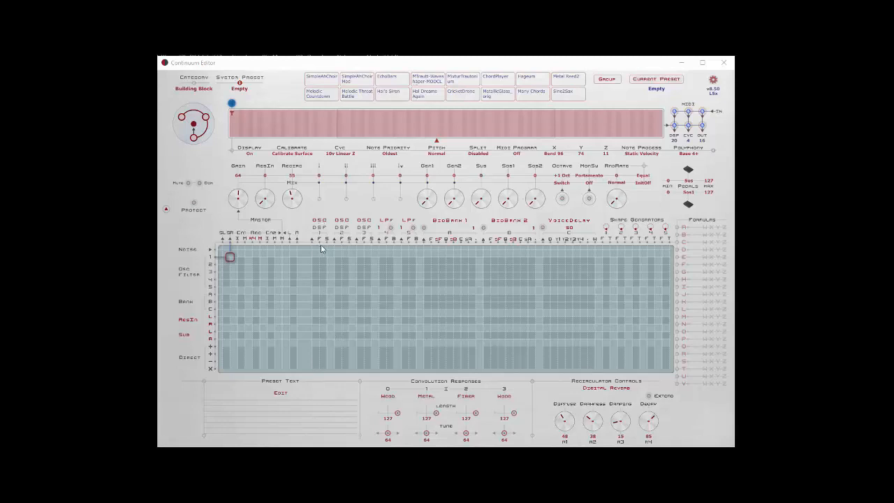
mouse_move(327, 360)
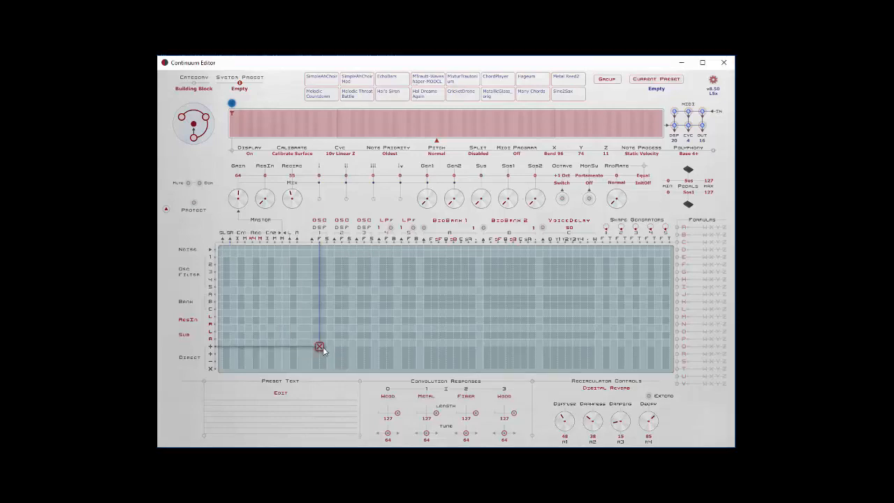
drag(319, 347, 222, 257)
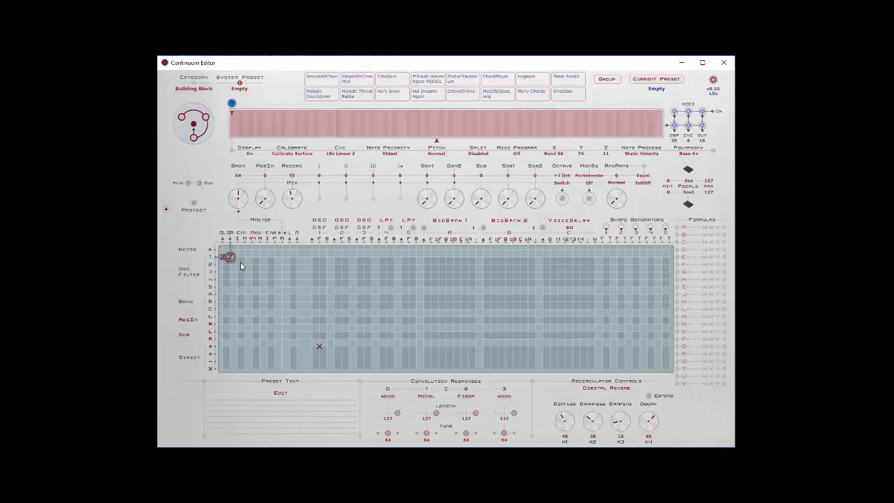
mouse_move(294, 360)
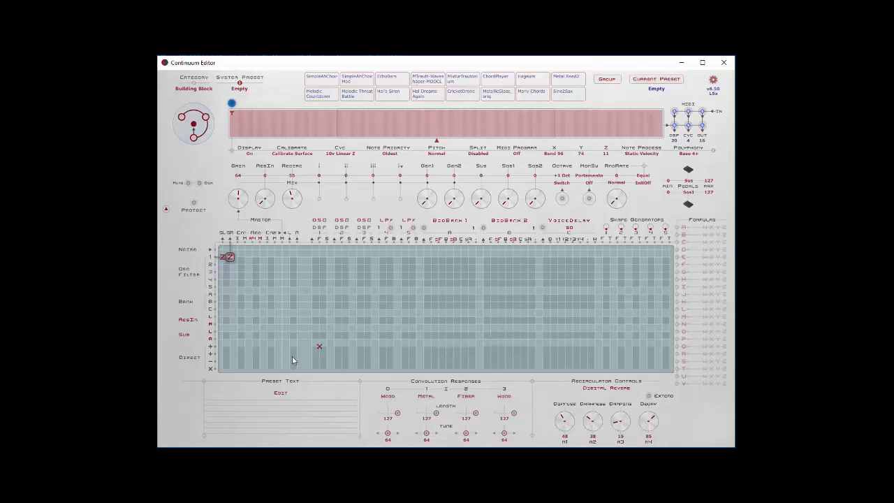
mouse_move(318, 246)
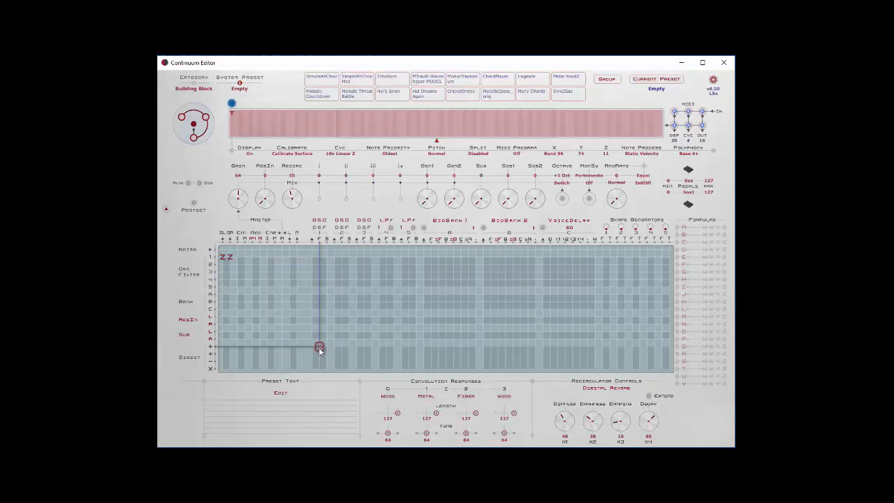
mouse_move(322, 379)
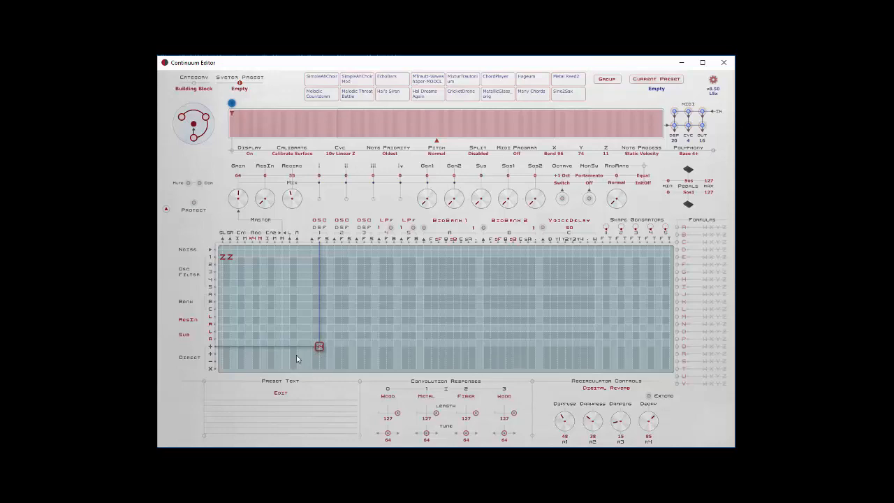
mouse_move(406, 180)
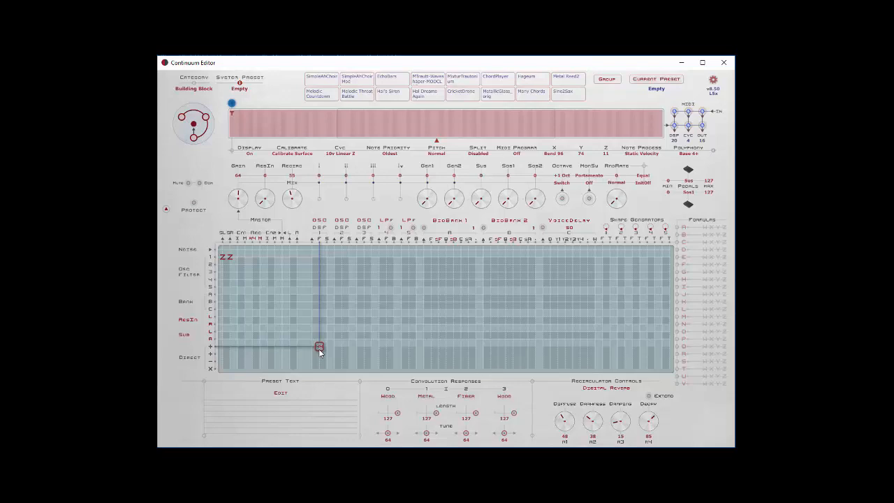
Assign the top-left matrix route so it displays ZZ
click(369, 123)
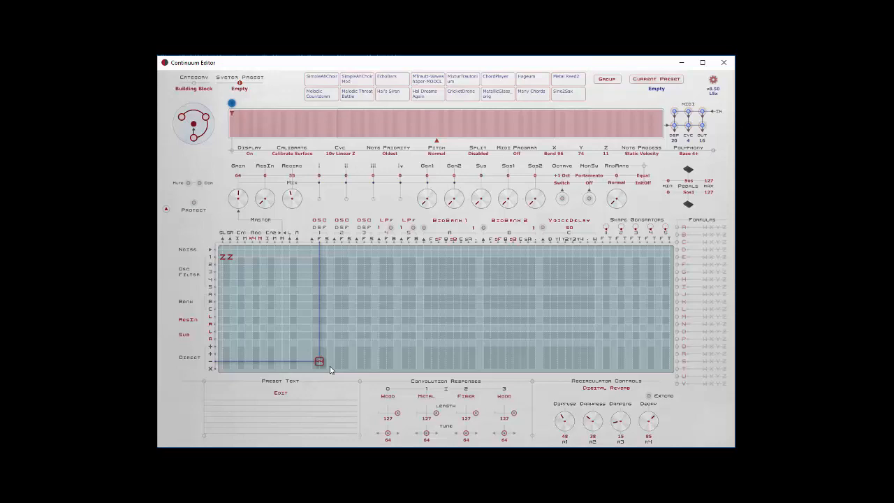
mouse_move(338, 361)
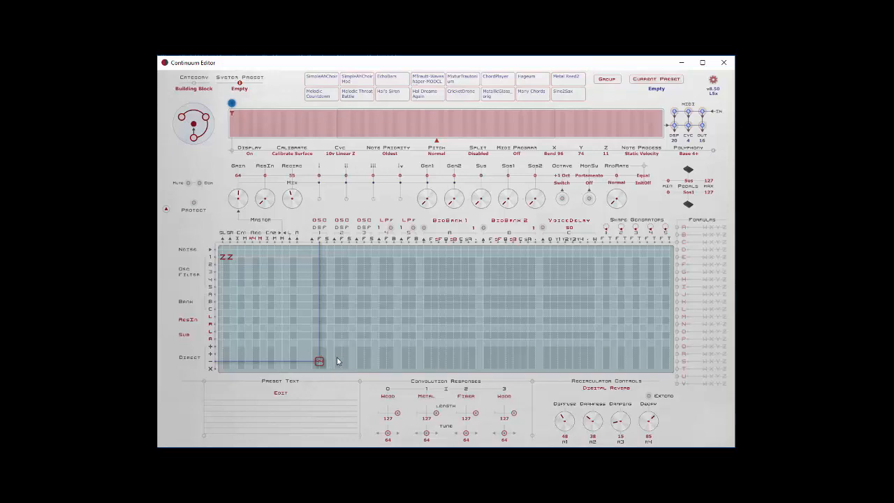
mouse_move(346, 353)
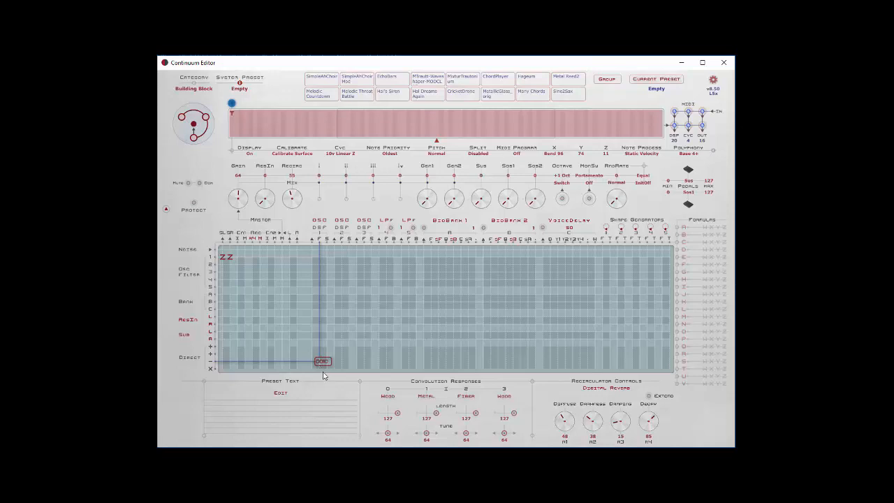
mouse_move(320, 370)
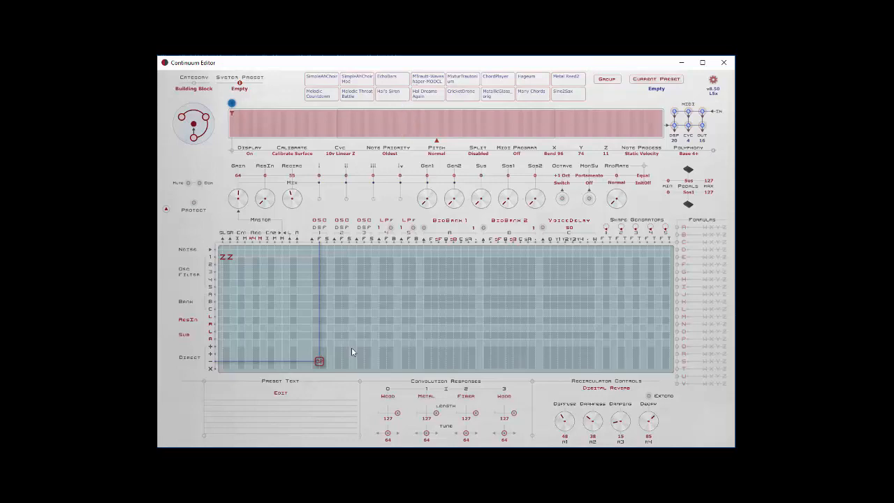
click(410, 124)
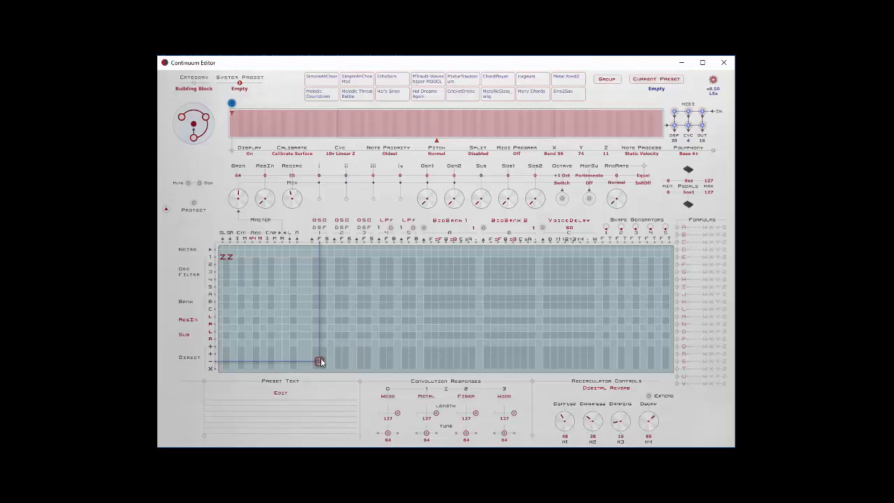
mouse_move(372, 331)
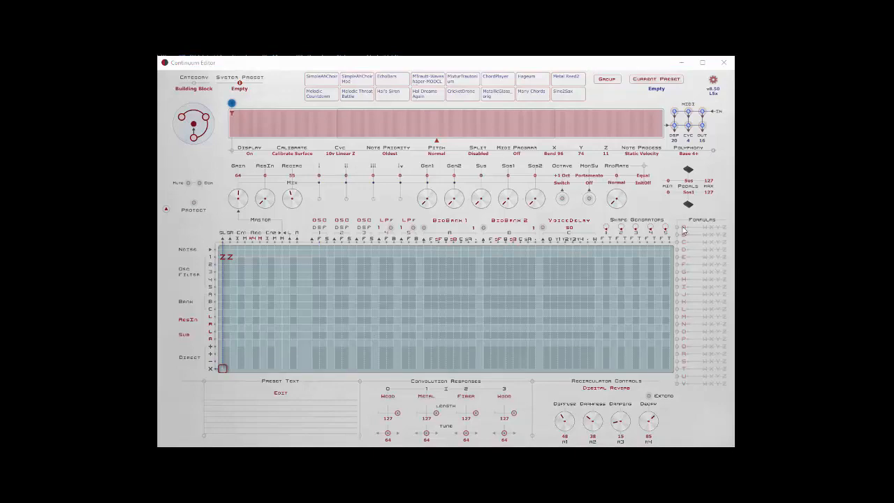
mouse_move(601, 349)
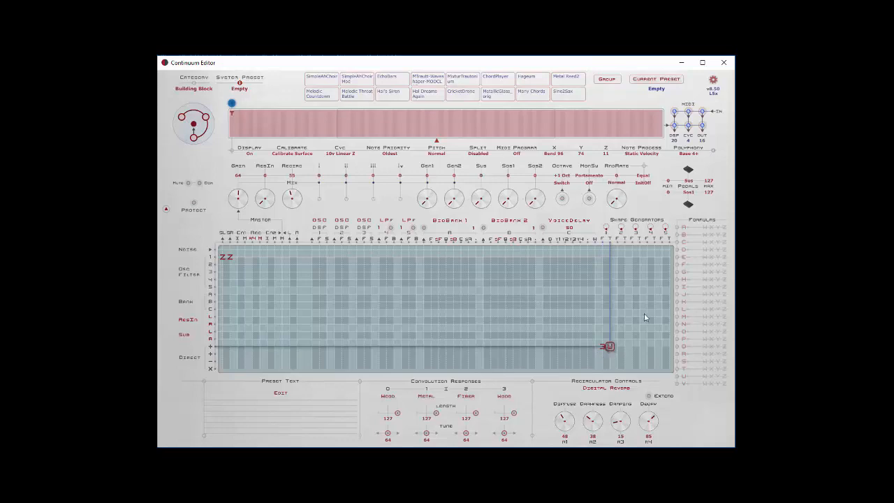
mouse_move(679, 229)
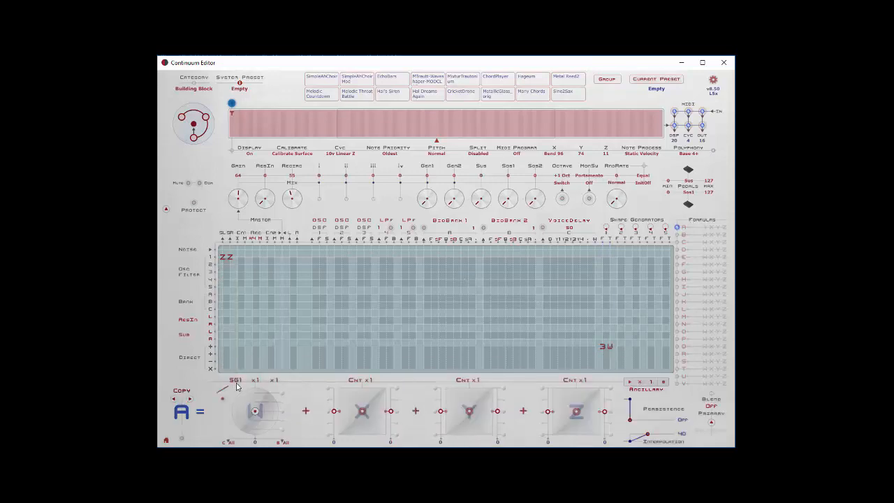
Show the shape-generator choices for the 3W formula's first term
click(235, 379)
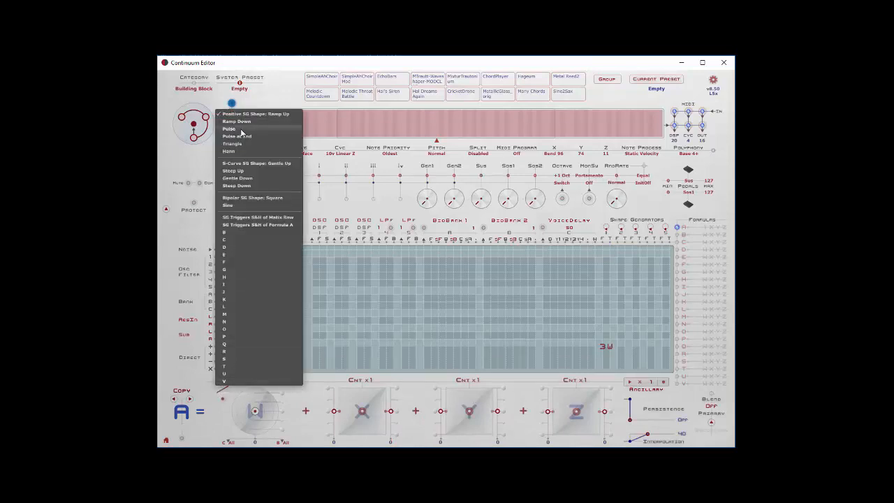
mouse_move(234, 220)
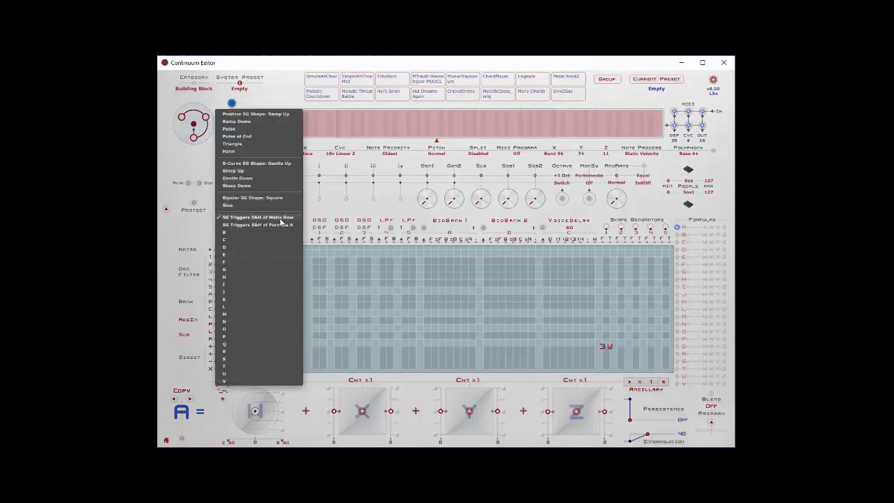
mouse_move(321, 253)
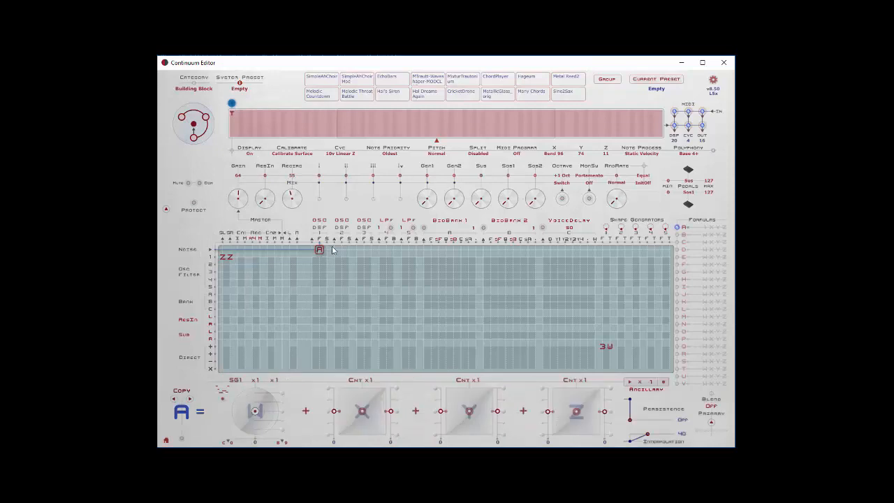
mouse_move(319, 244)
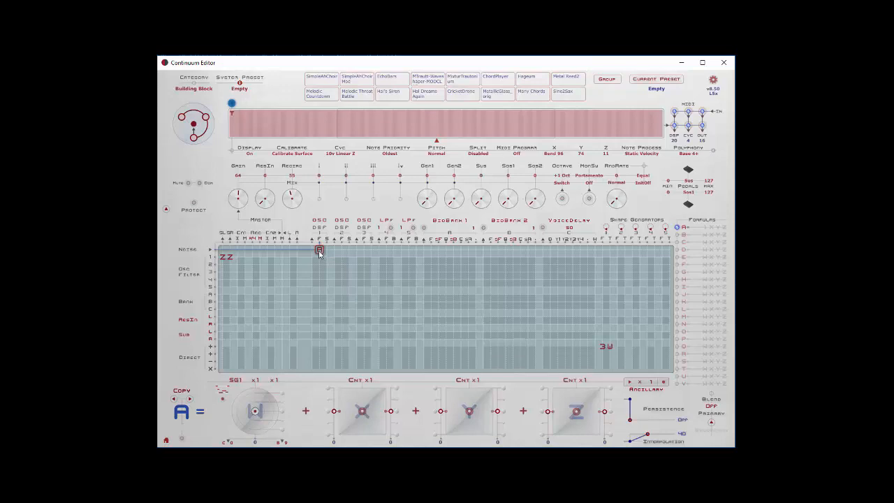
mouse_move(320, 265)
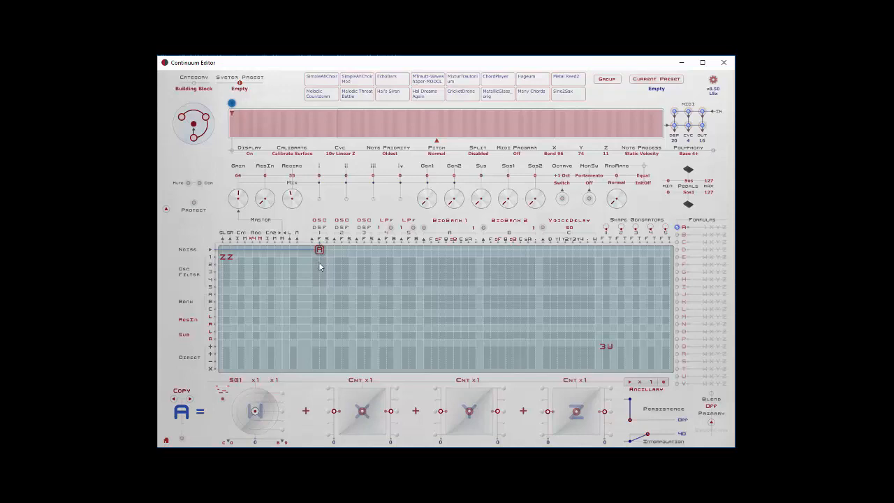
mouse_move(319, 255)
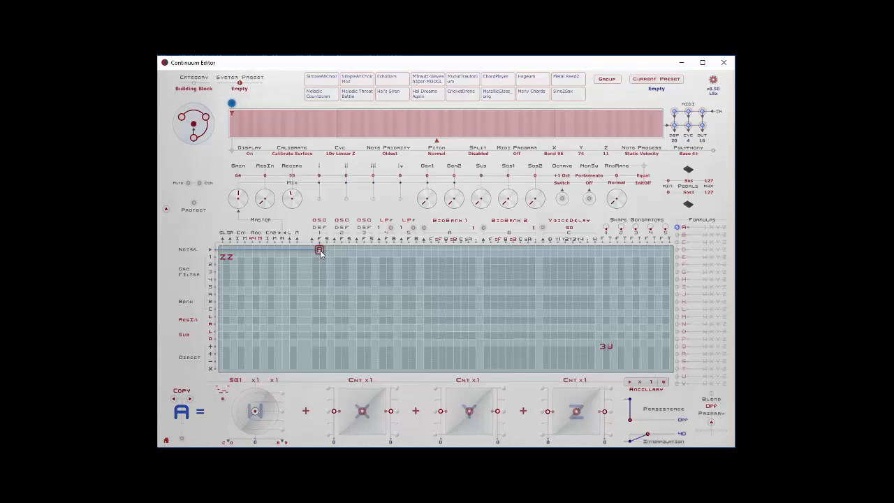
mouse_move(296, 396)
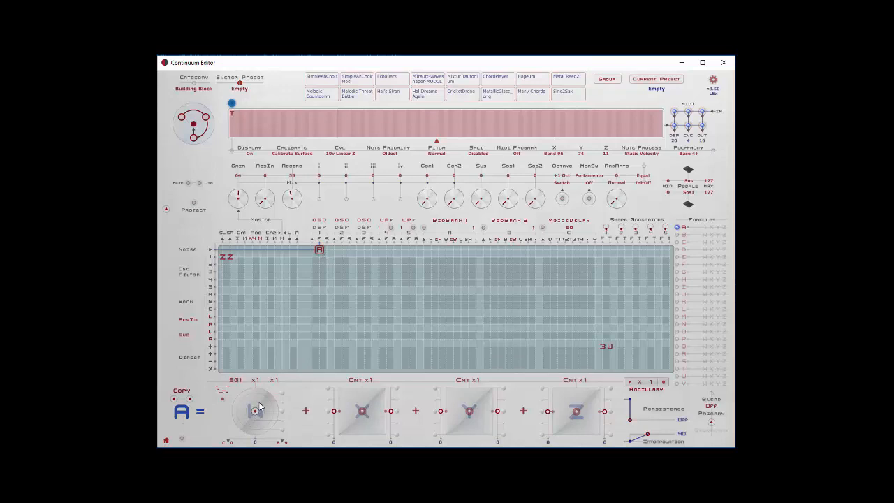
drag(254, 411, 254, 392)
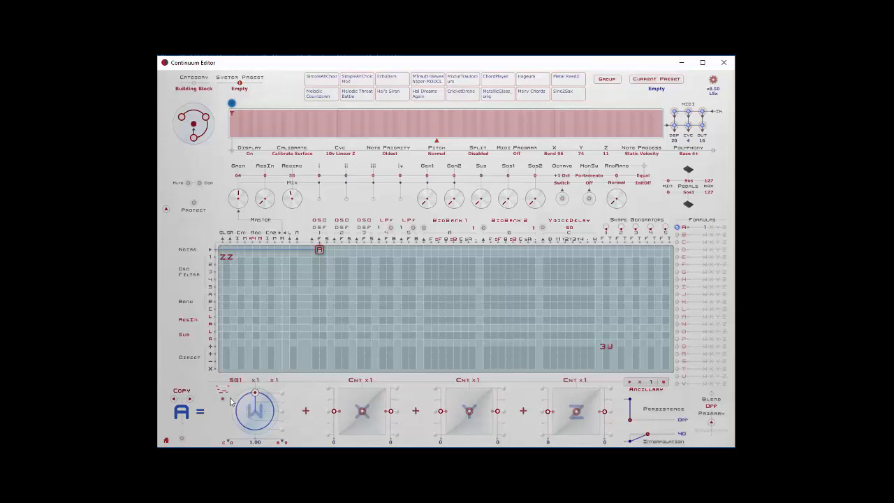
mouse_move(234, 405)
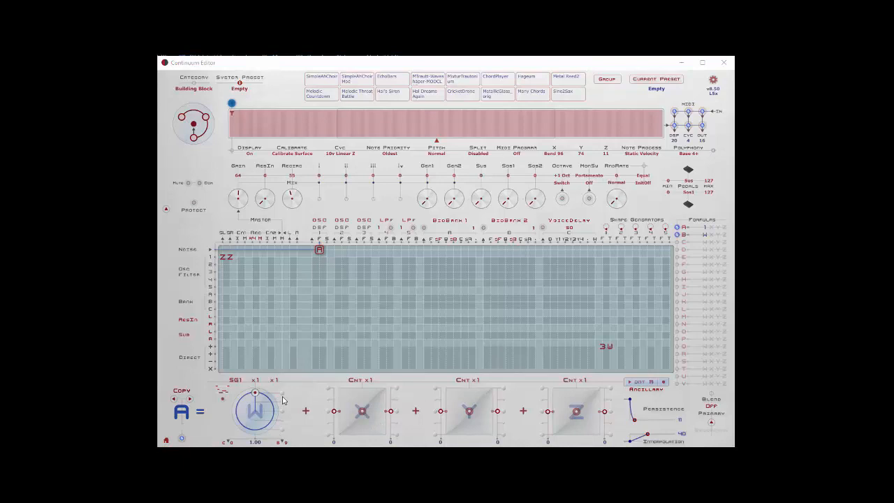
mouse_move(334, 263)
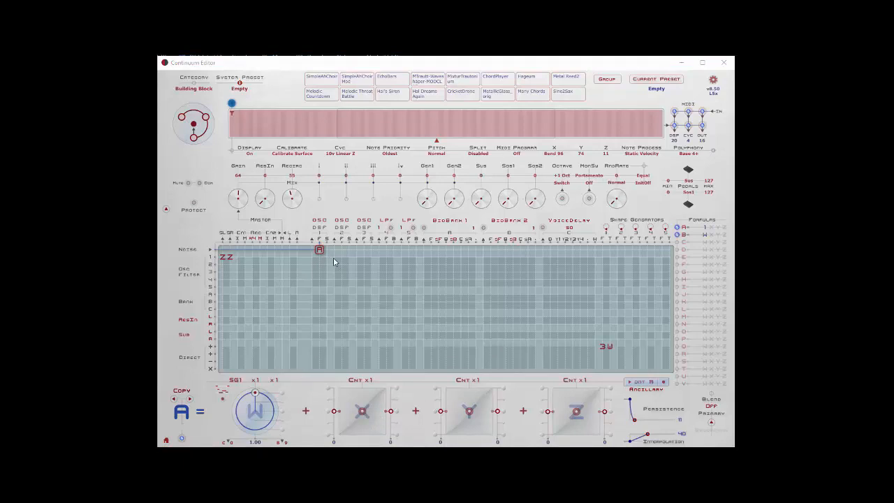
mouse_move(319, 278)
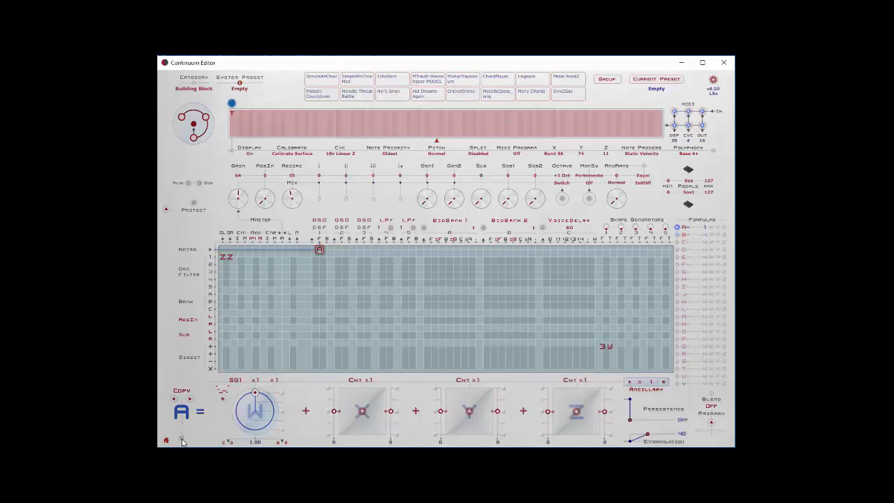
mouse_move(224, 400)
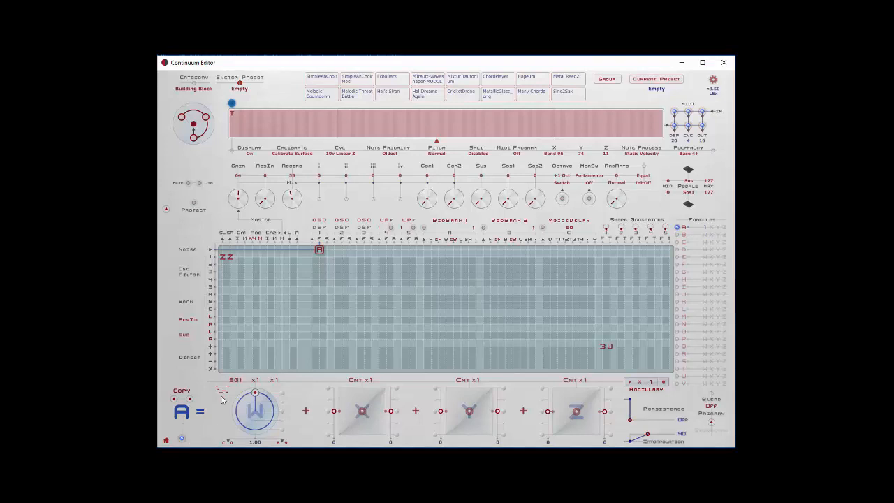
mouse_move(224, 393)
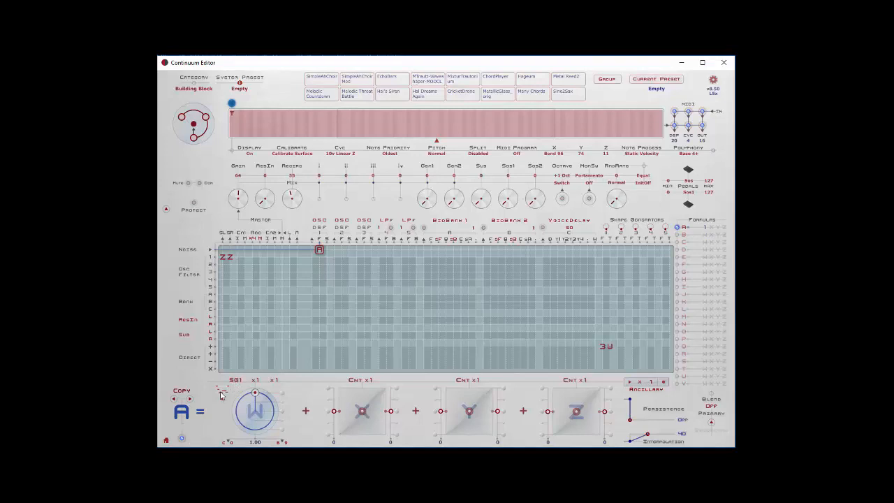
mouse_move(607, 351)
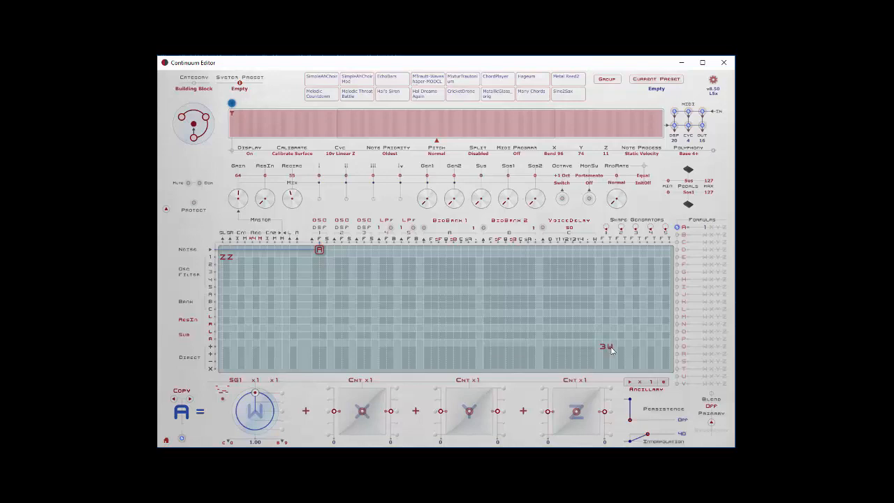
mouse_move(546, 344)
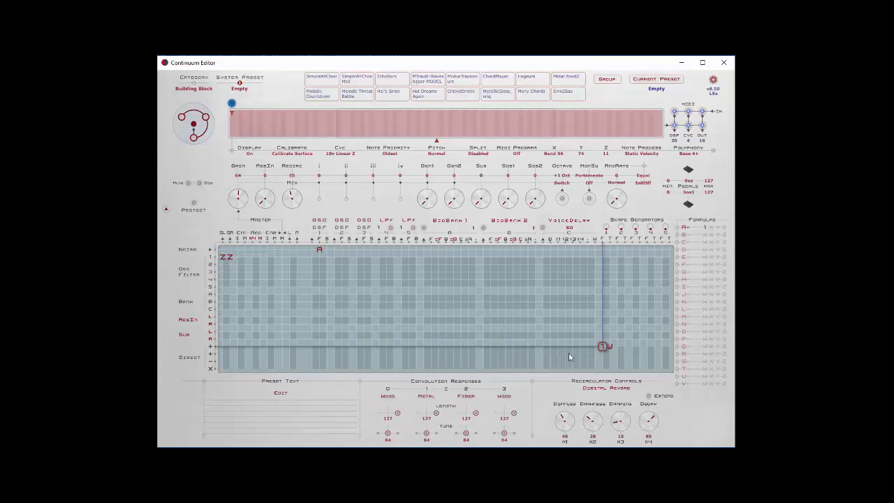
mouse_move(226, 279)
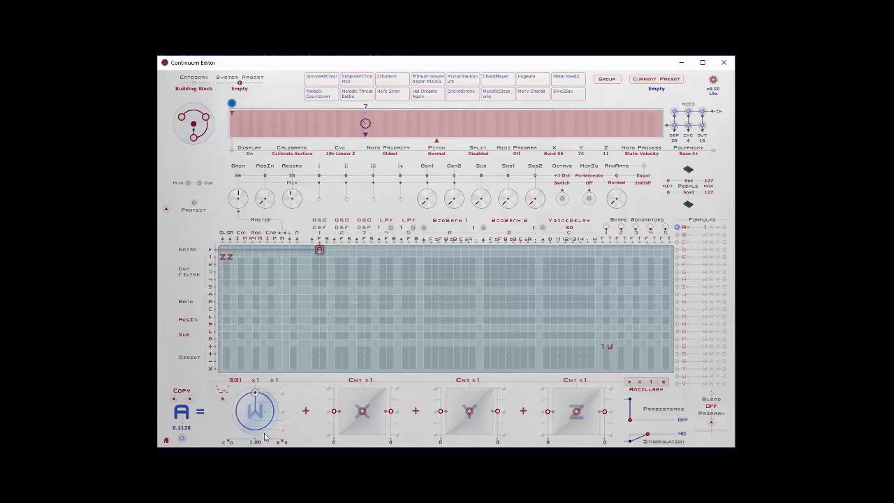
Bring formula A's editor back beneath the matrix from its 3W route
drag(254, 412, 254, 391)
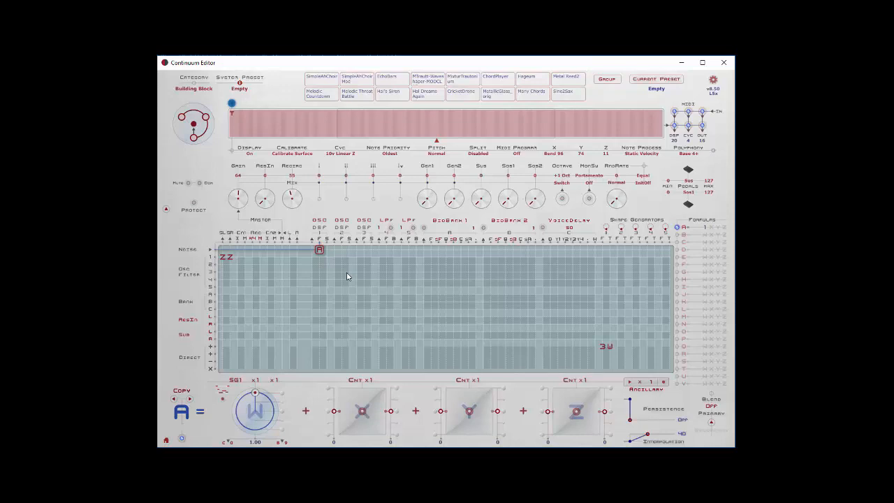
mouse_move(365, 329)
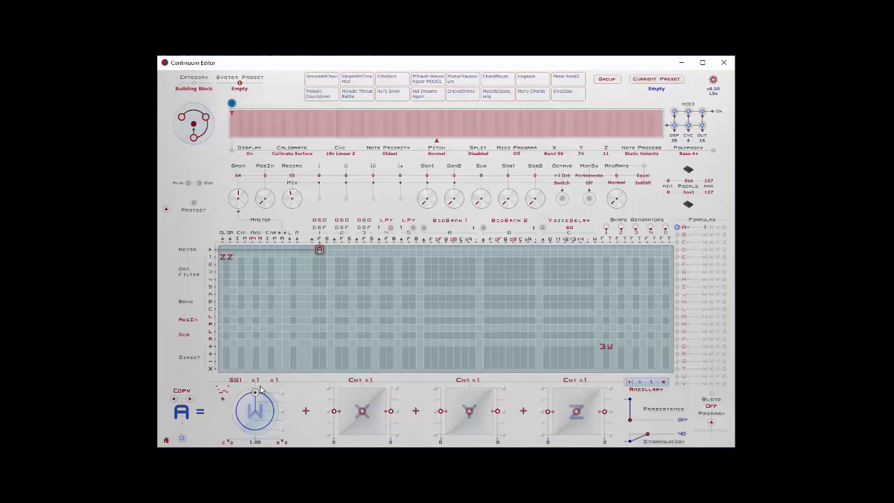
mouse_move(192, 441)
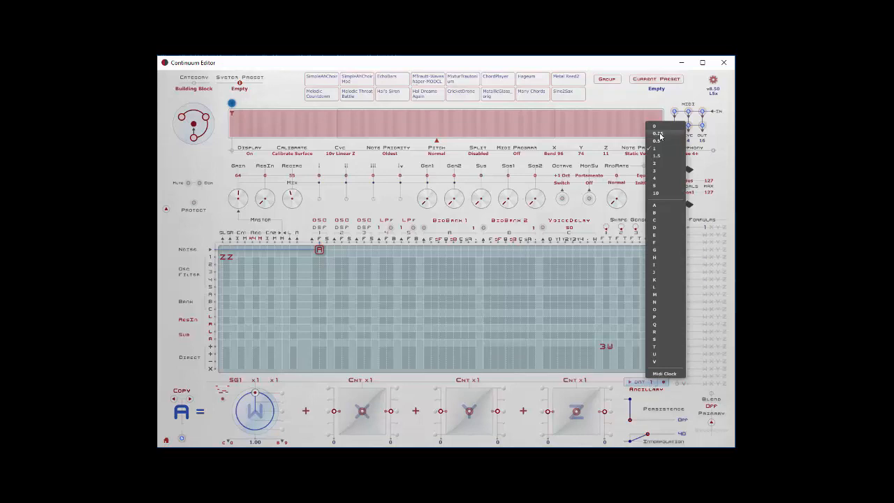
click(654, 385)
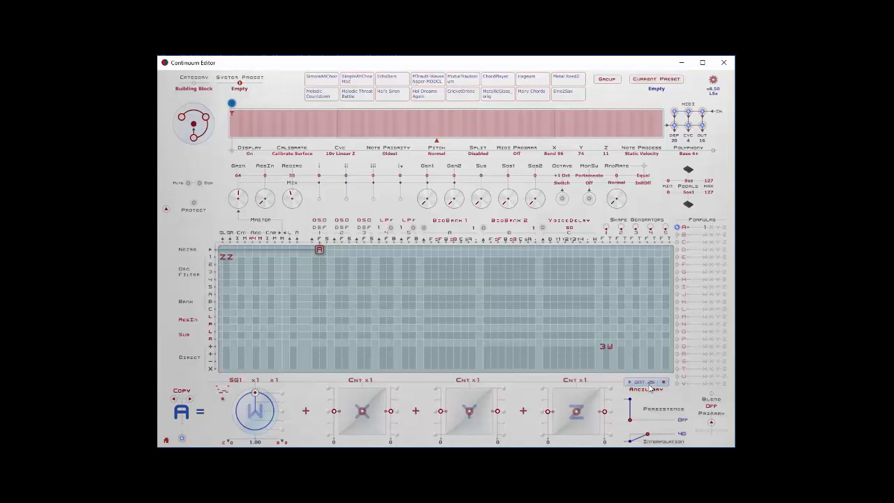
mouse_move(257, 392)
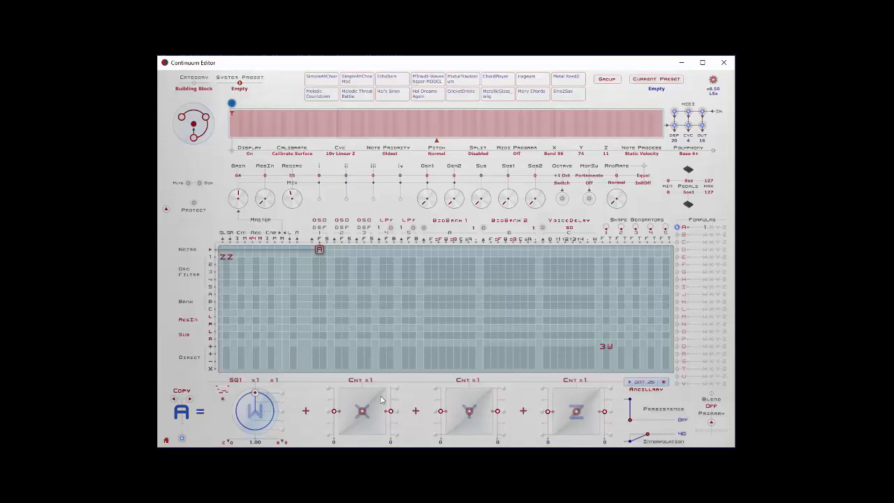
mouse_move(186, 444)
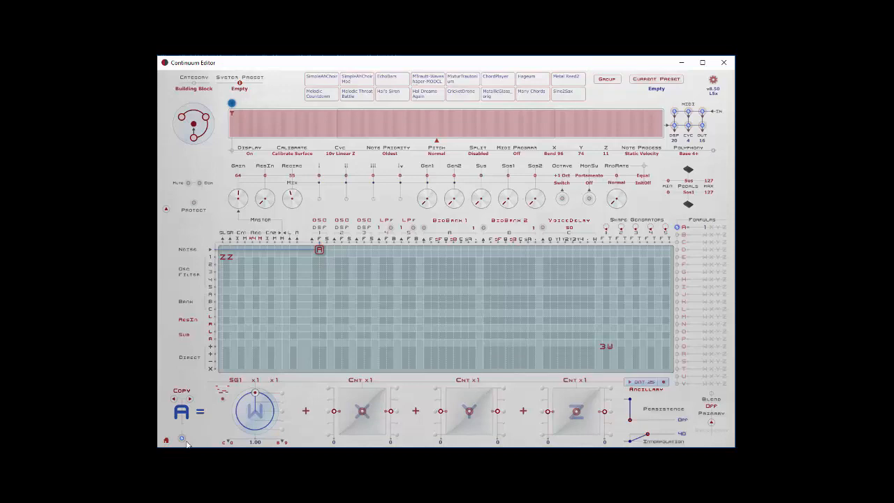
mouse_move(263, 399)
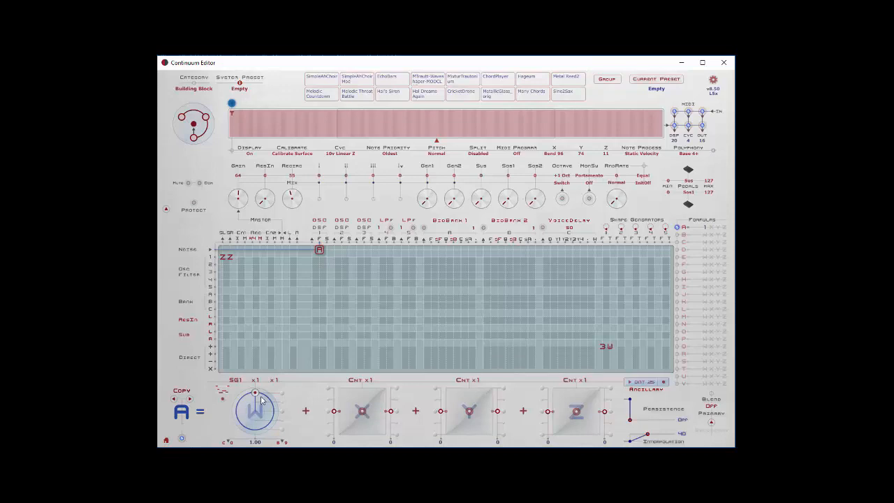
mouse_move(257, 396)
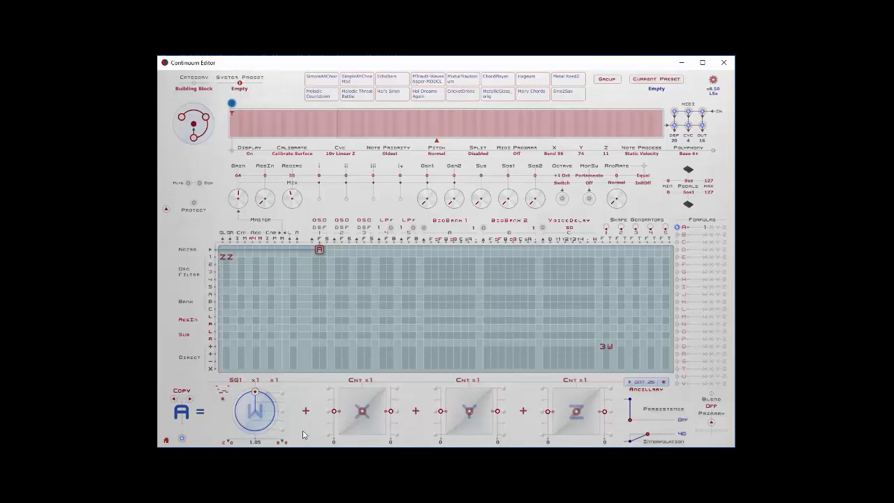
Switch the formula selector from A to B, showing B's 0.100 first term
click(397, 123)
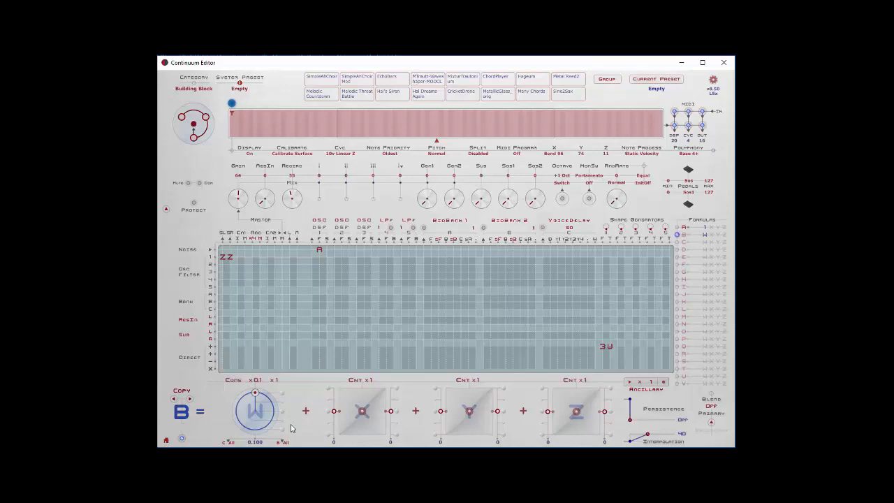
mouse_move(670, 243)
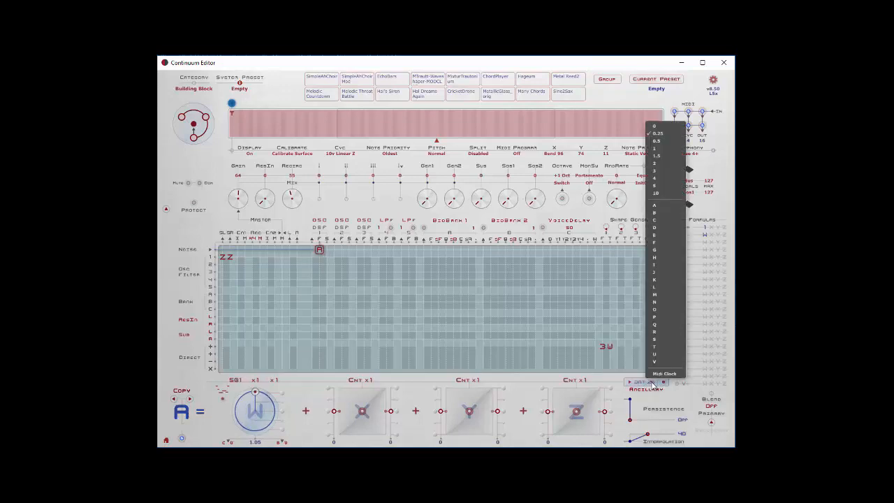
Return the formula selector toward A via the top-right dropdown list
click(642, 382)
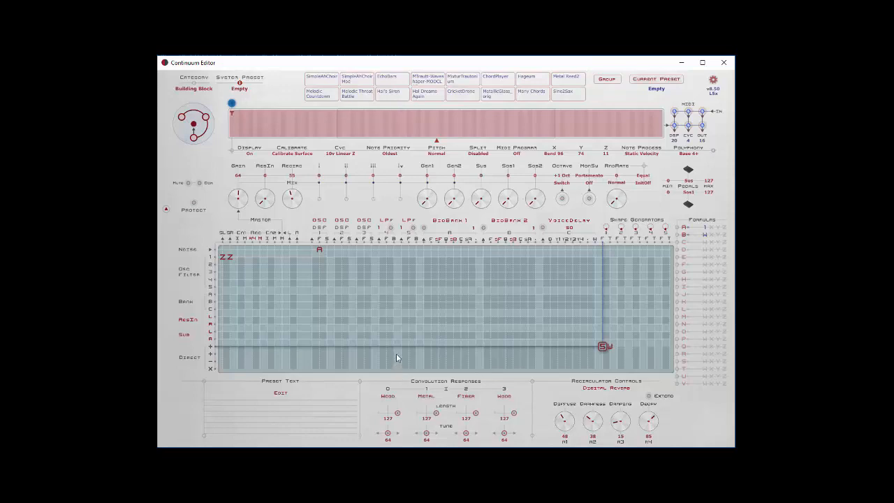
mouse_move(631, 268)
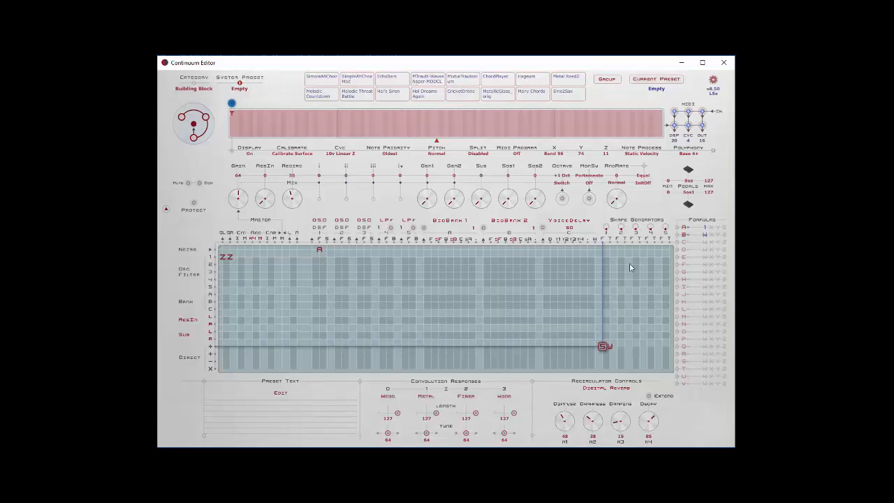
mouse_move(620, 351)
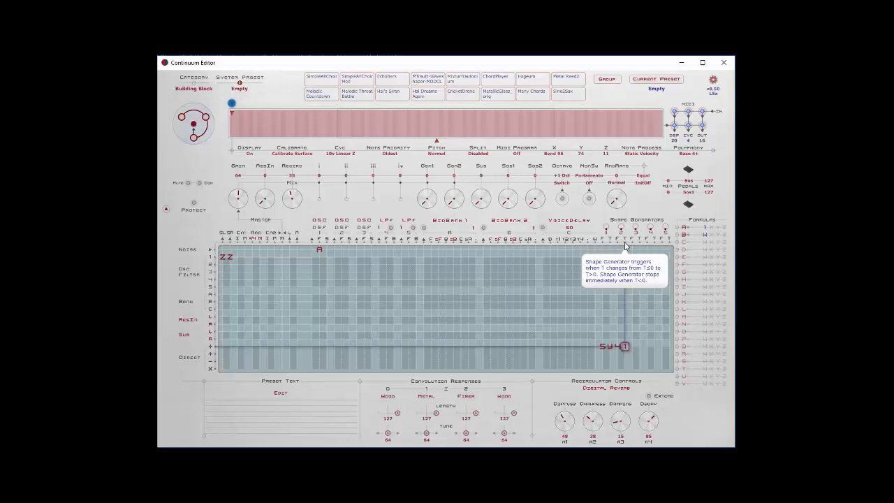
mouse_move(625, 332)
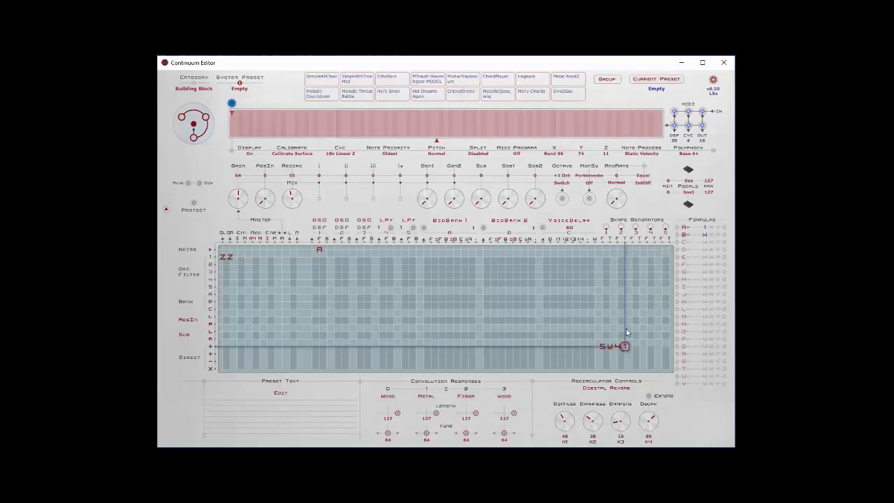
mouse_move(626, 352)
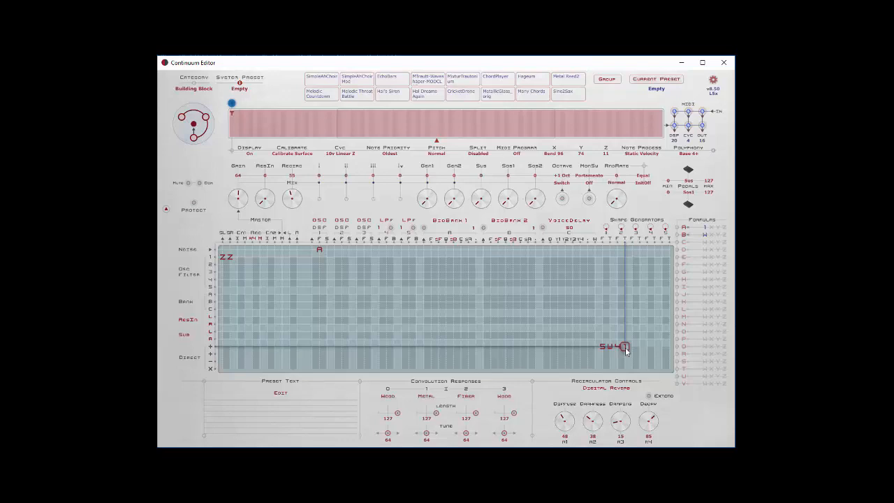
mouse_move(609, 349)
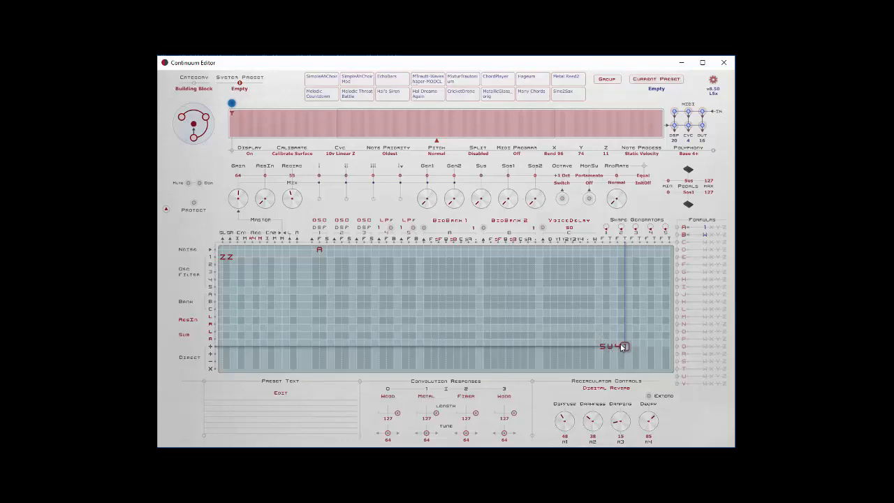
mouse_move(625, 349)
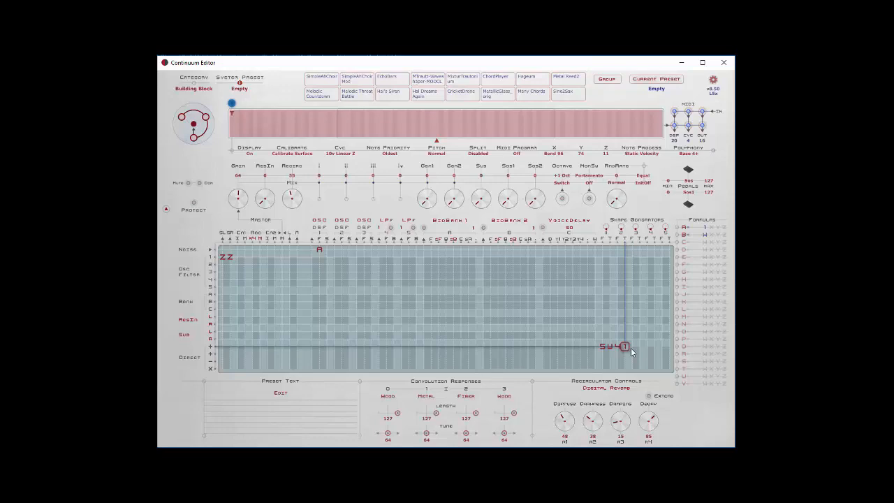
mouse_move(617, 346)
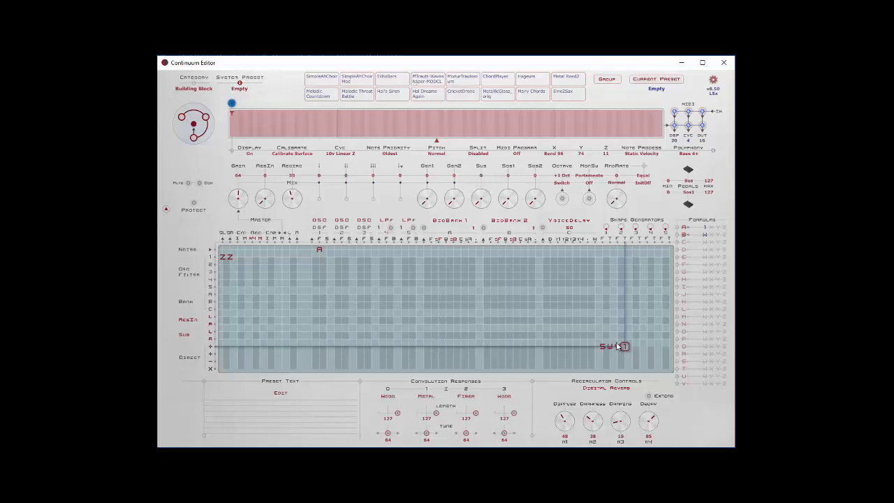
mouse_move(626, 246)
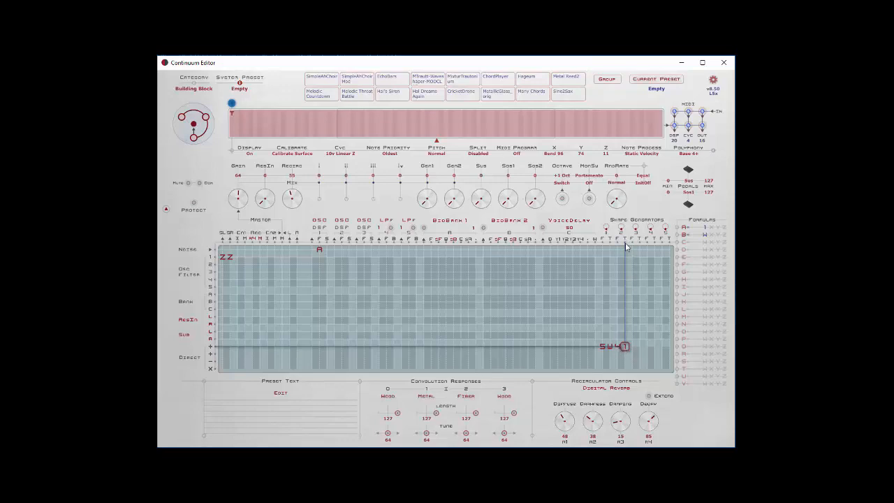
mouse_move(620, 358)
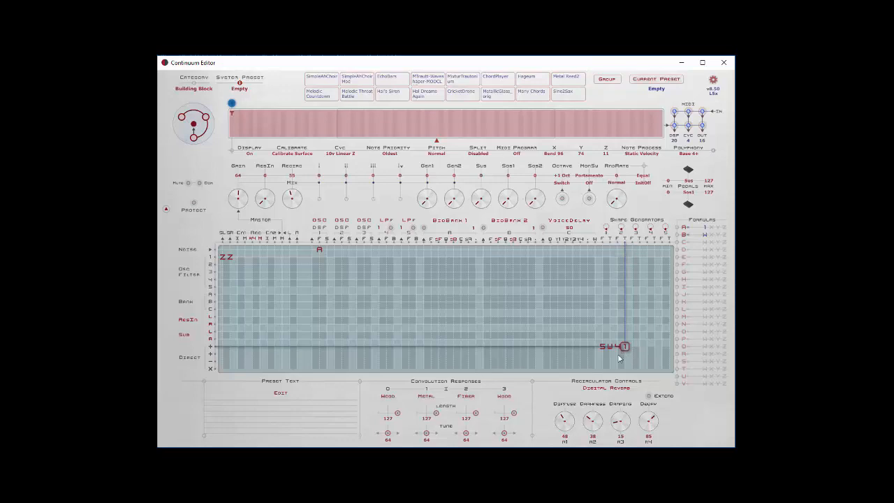
mouse_move(622, 243)
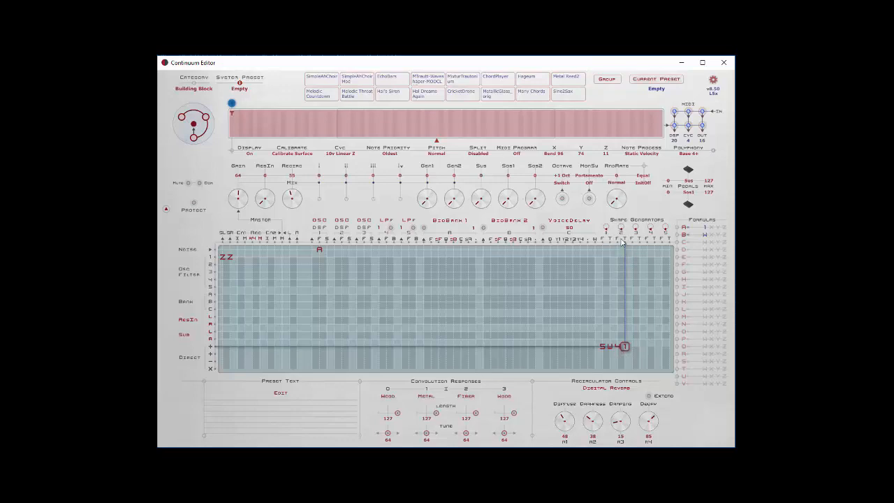
mouse_move(436, 334)
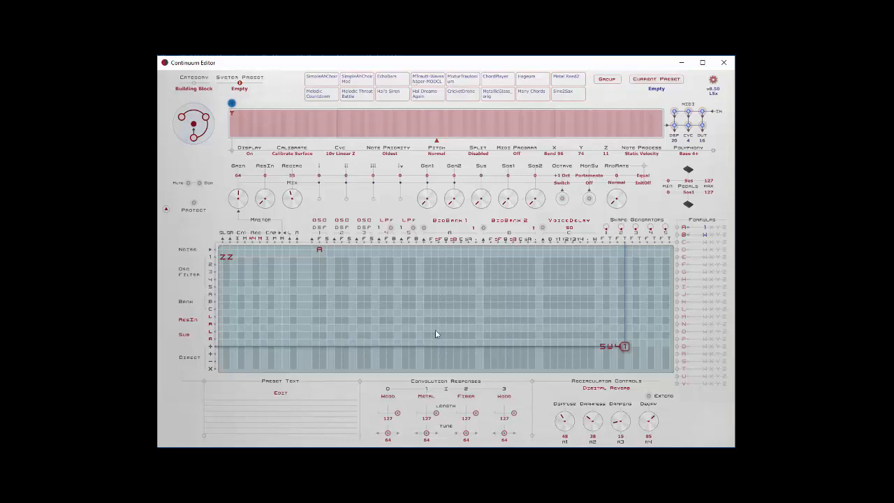
mouse_move(677, 246)
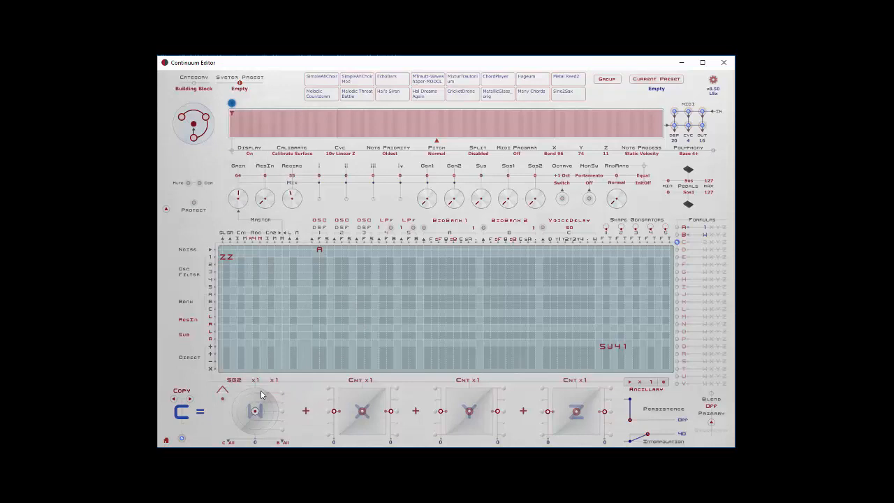
mouse_move(284, 405)
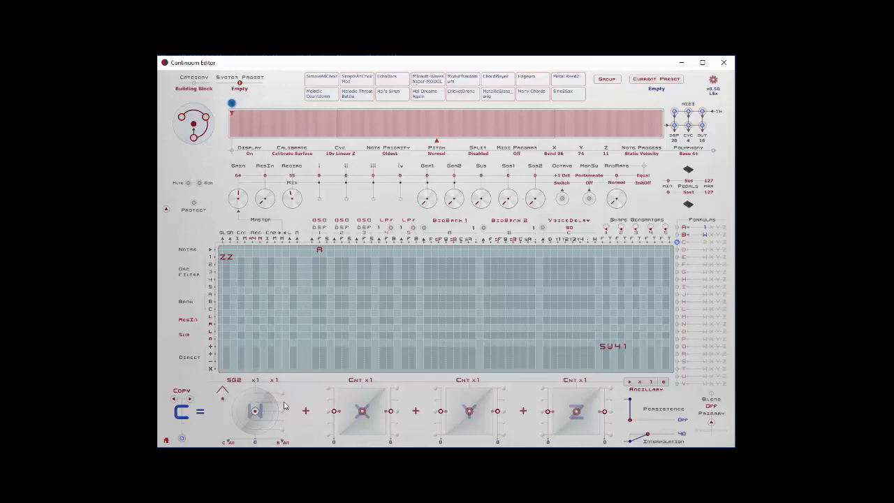
Reshape formula C's first term into a W-shaped curve
drag(254, 411, 259, 402)
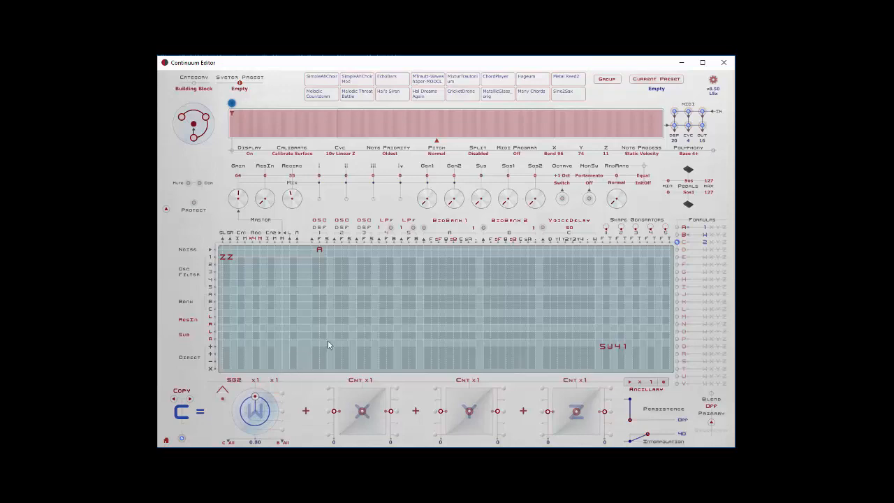
mouse_move(327, 248)
text(C)
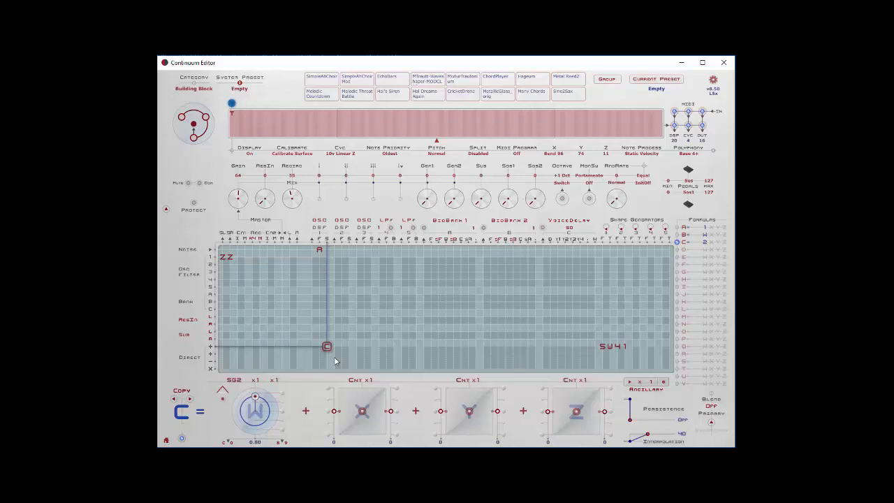
mouse_move(335, 288)
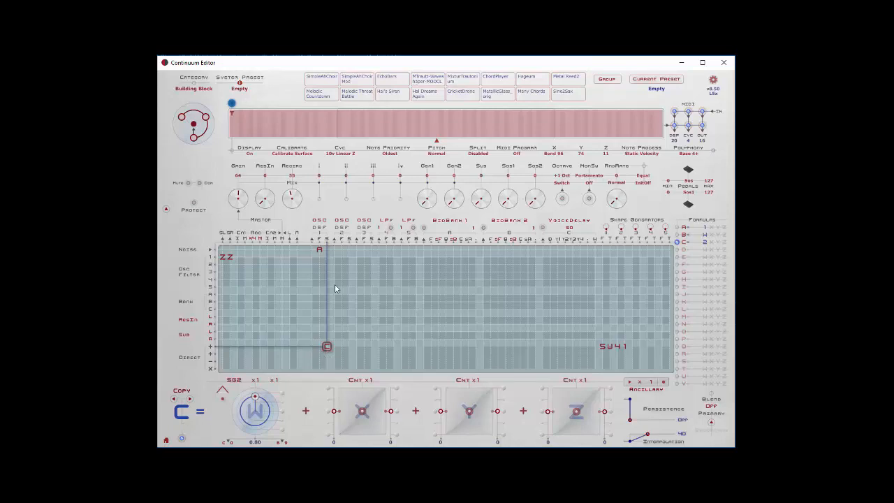
mouse_move(344, 225)
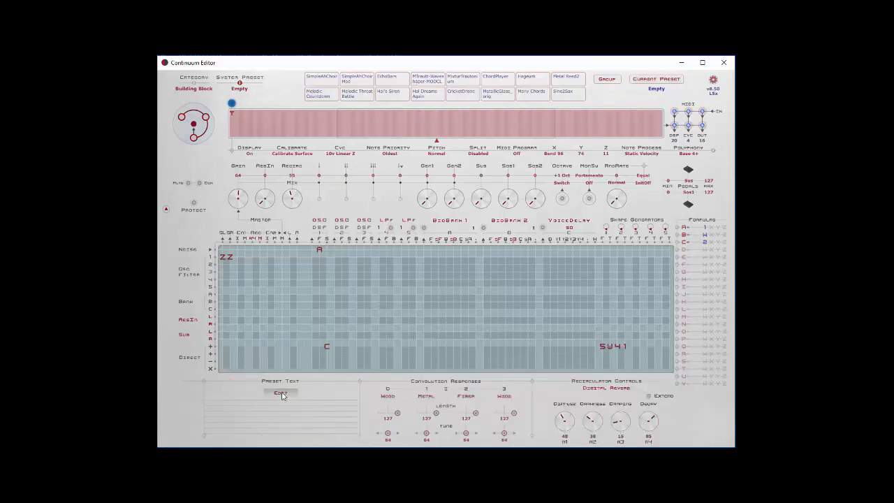
Choose a new multiplier for formula D's first term from its dropdown
click(279, 392)
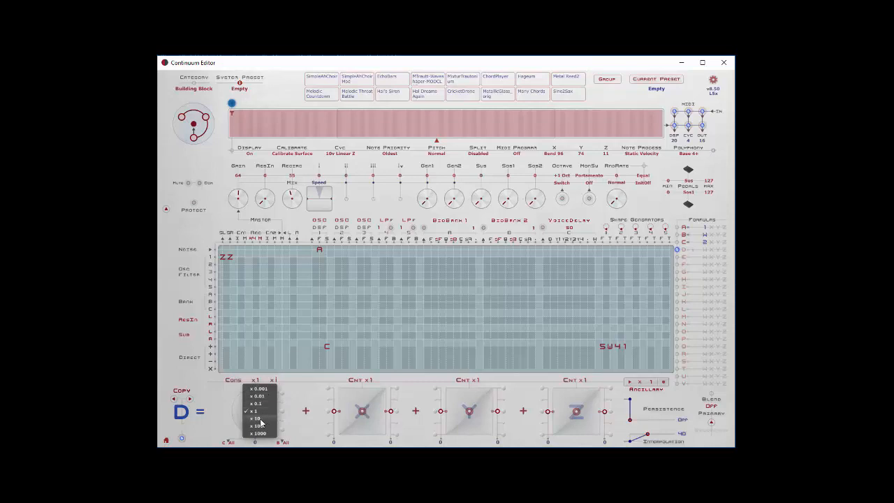
click(254, 418)
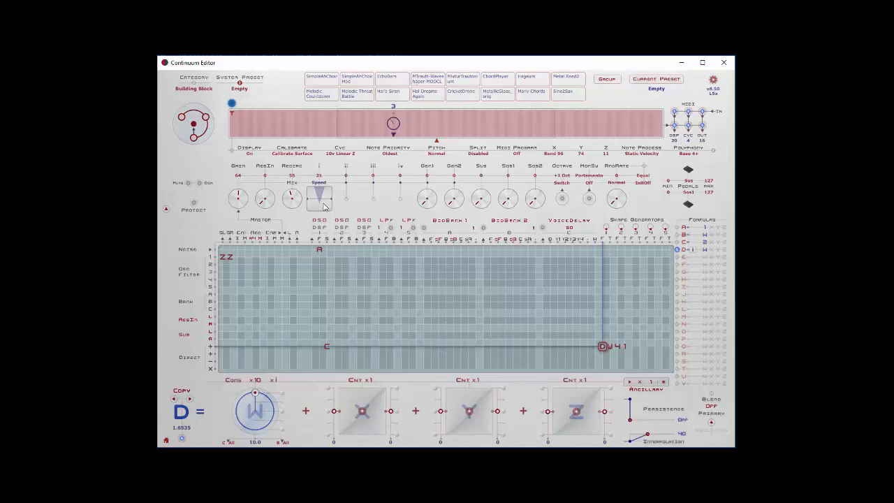
Raise formula D's first-term value from about 1.66 to about 4.88
drag(318, 197, 319, 188)
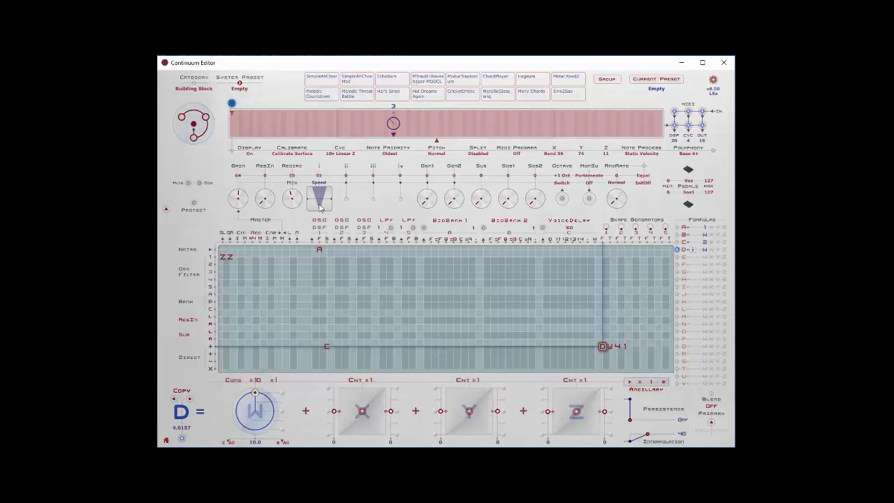
drag(319, 194, 318, 189)
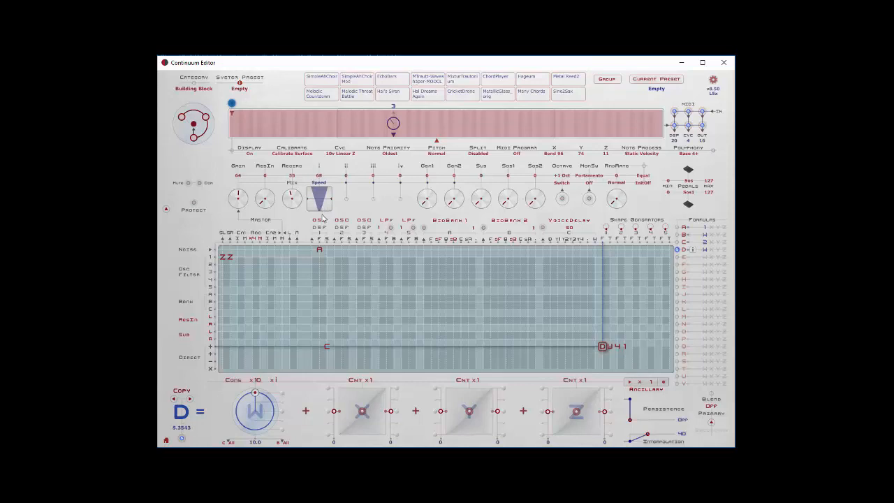
mouse_move(361, 314)
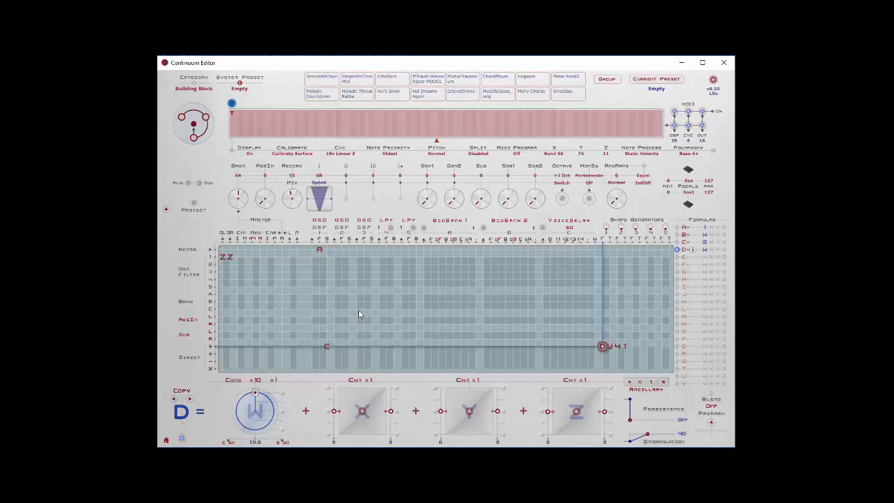
mouse_move(338, 334)
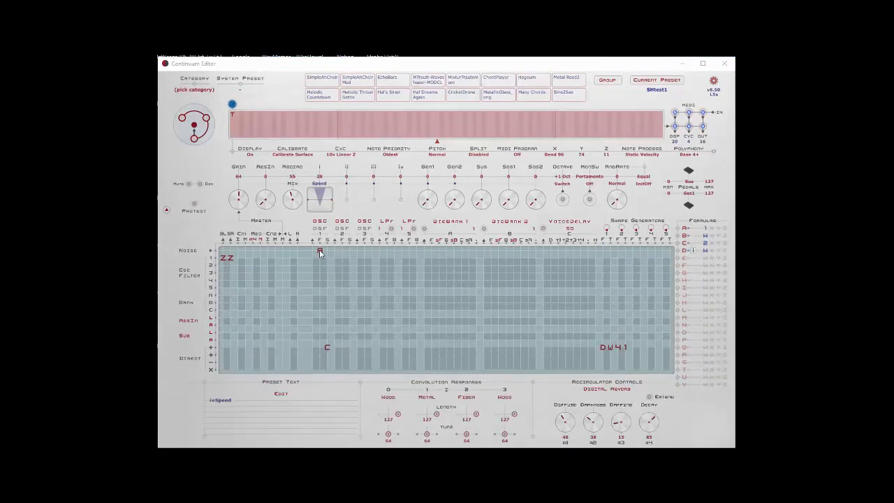
mouse_move(320, 352)
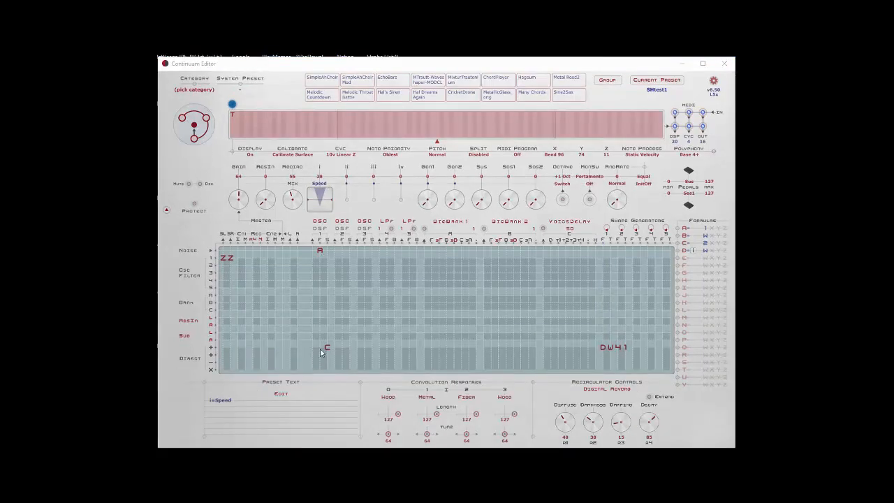
mouse_move(449, 308)
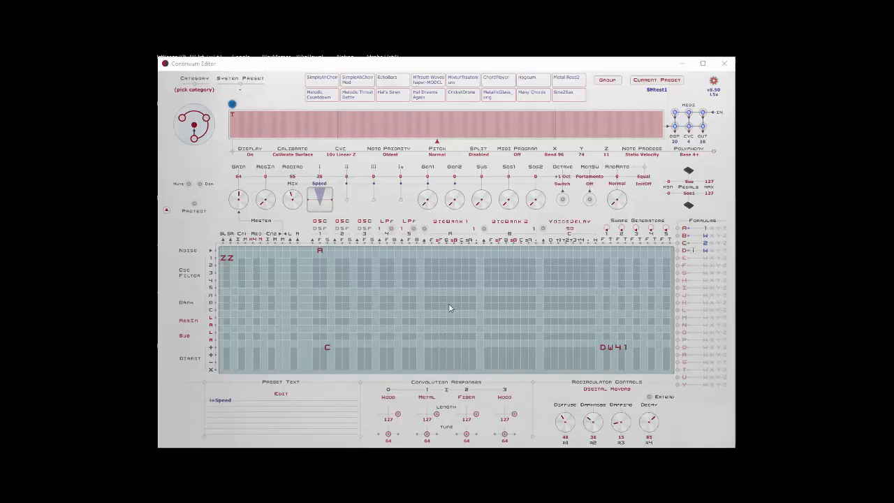
mouse_move(355, 278)
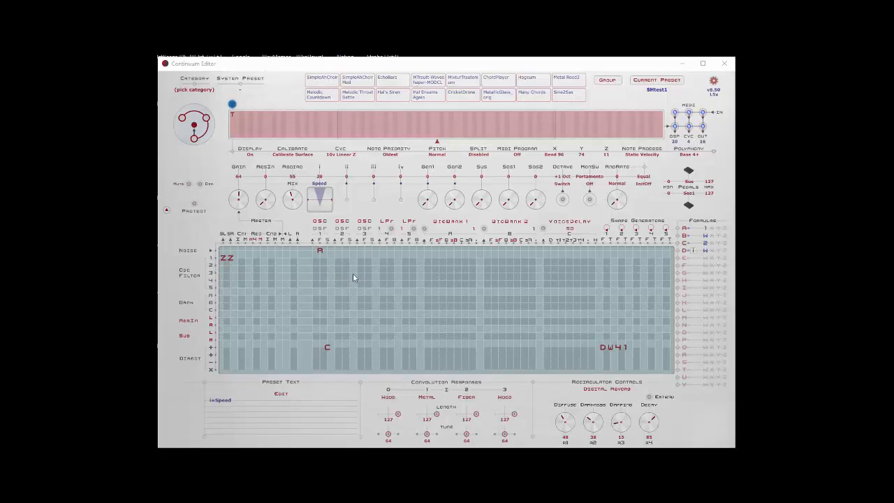
mouse_move(317, 287)
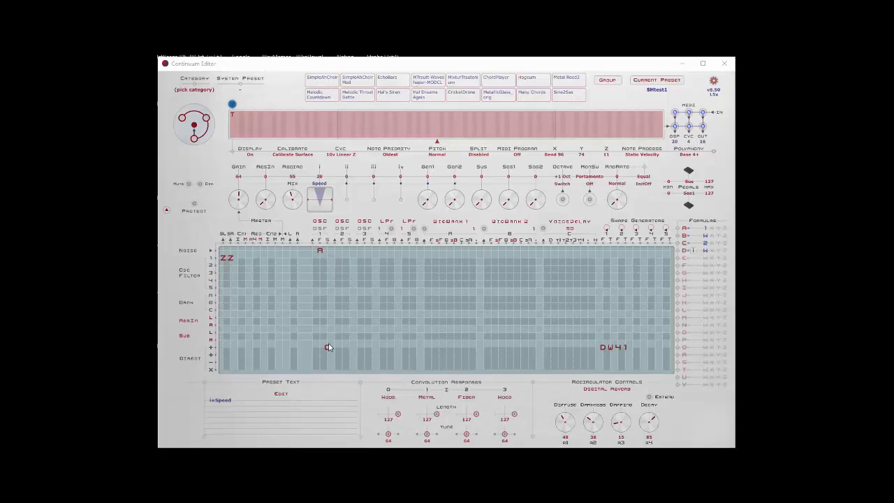
click(328, 346)
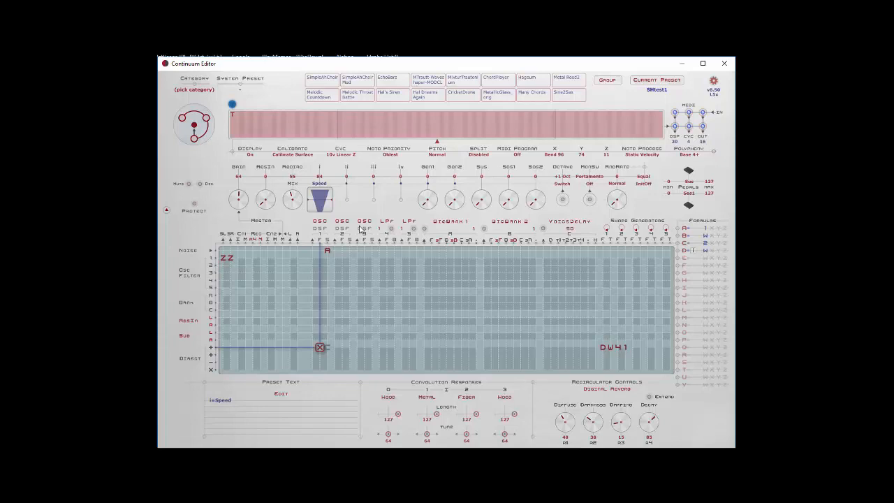
click(428, 124)
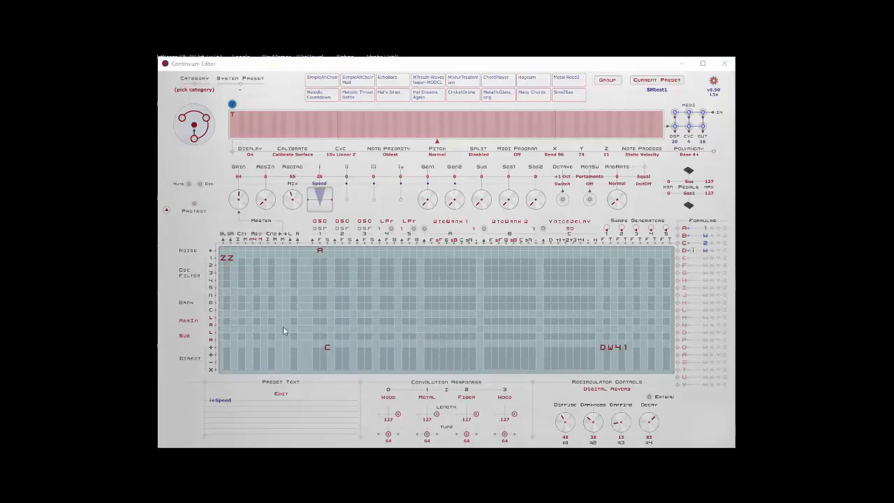
mouse_move(335, 299)
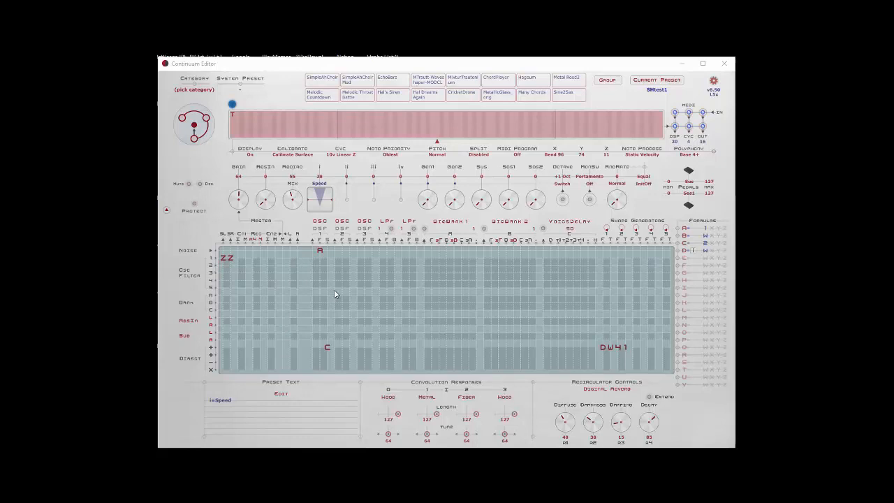
mouse_move(319, 257)
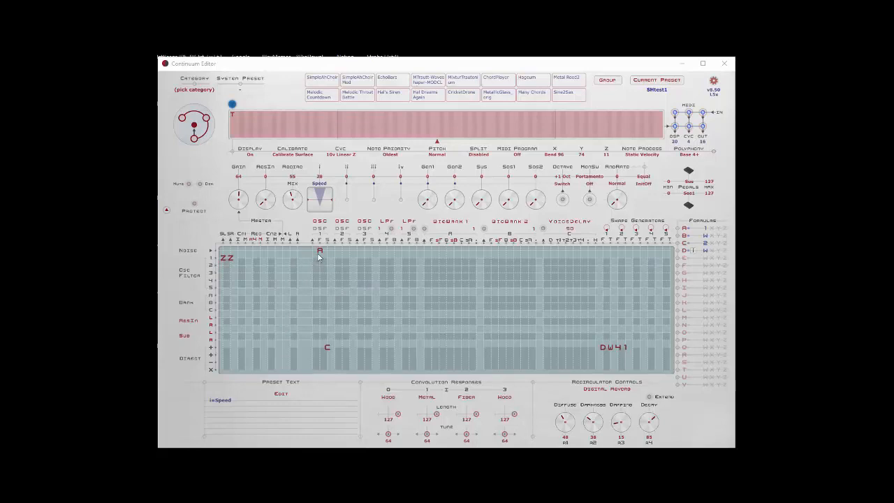
mouse_move(295, 296)
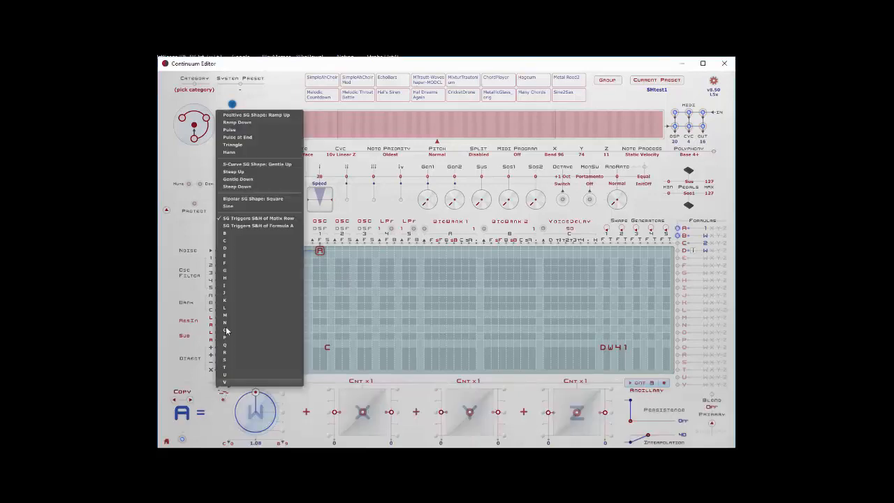
mouse_move(260, 230)
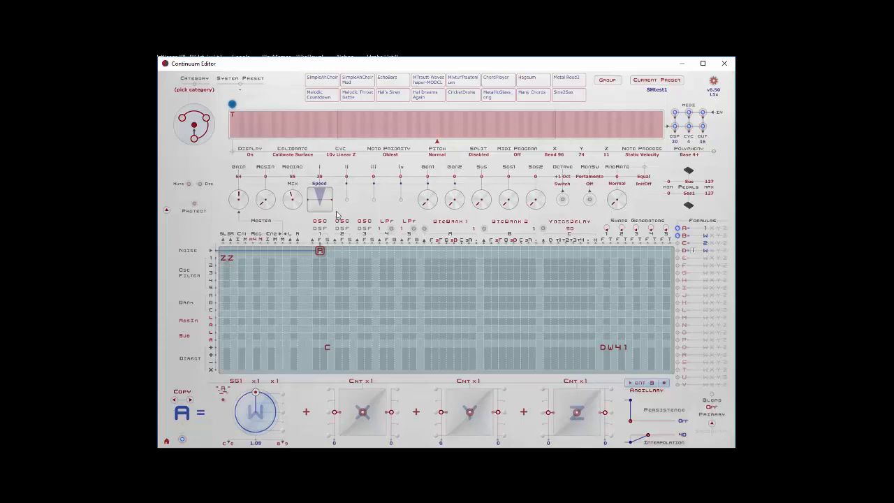
mouse_move(682, 316)
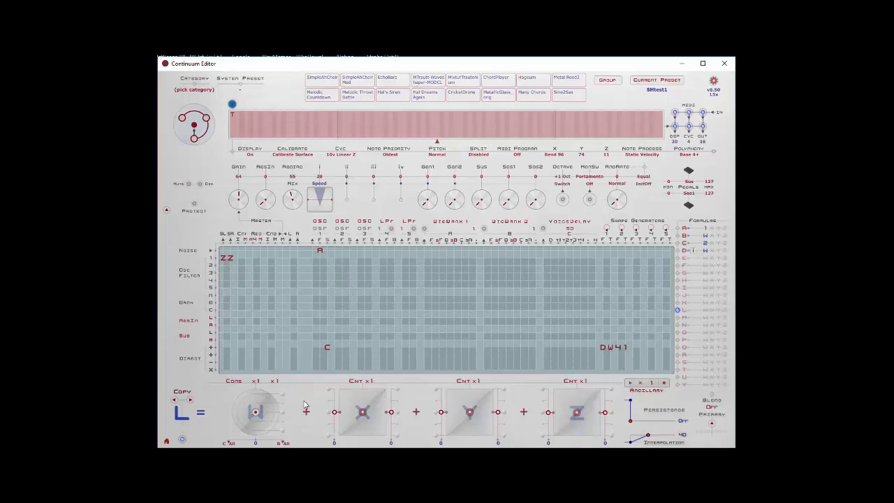
mouse_move(300, 402)
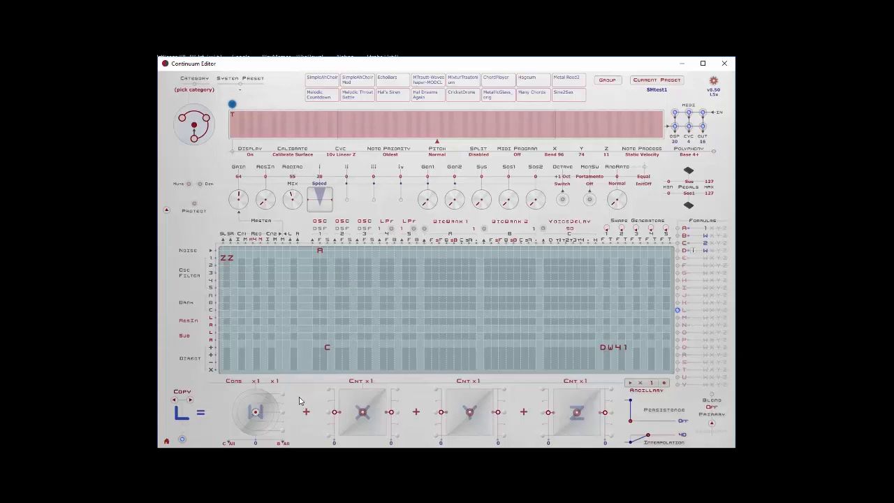
mouse_move(567, 377)
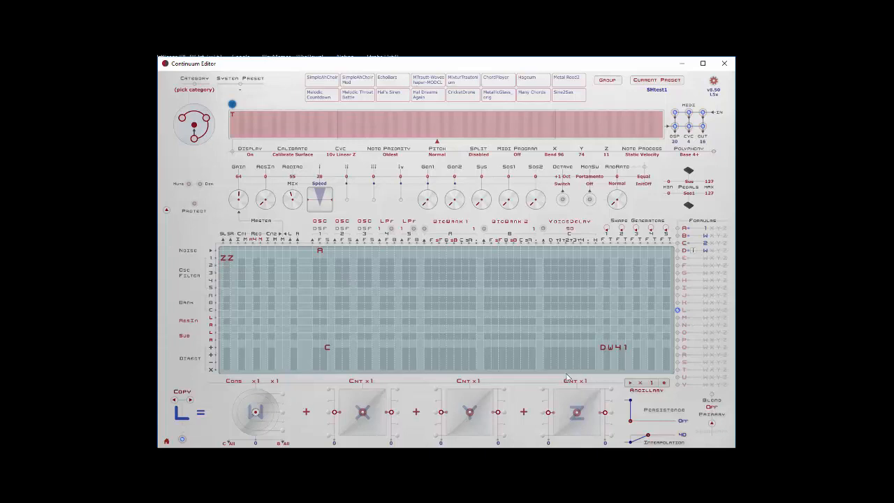
mouse_move(226, 382)
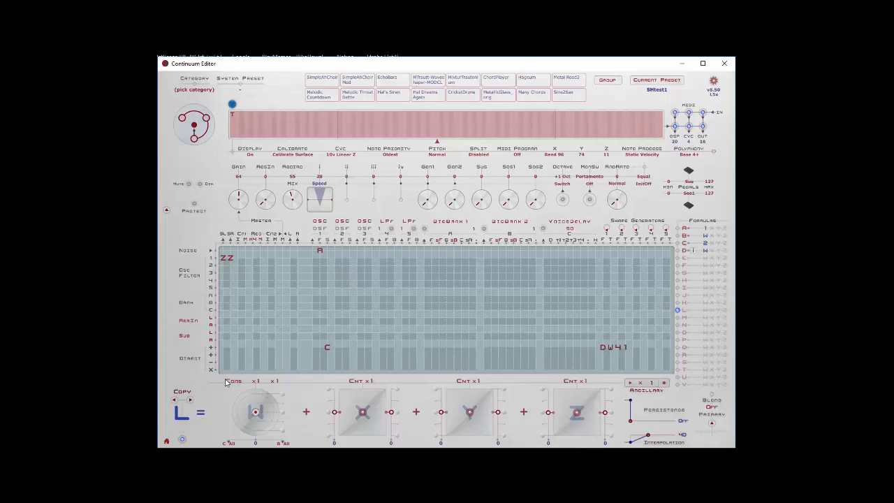
Make shape generator SG3 the source of formula L's first term
click(234, 379)
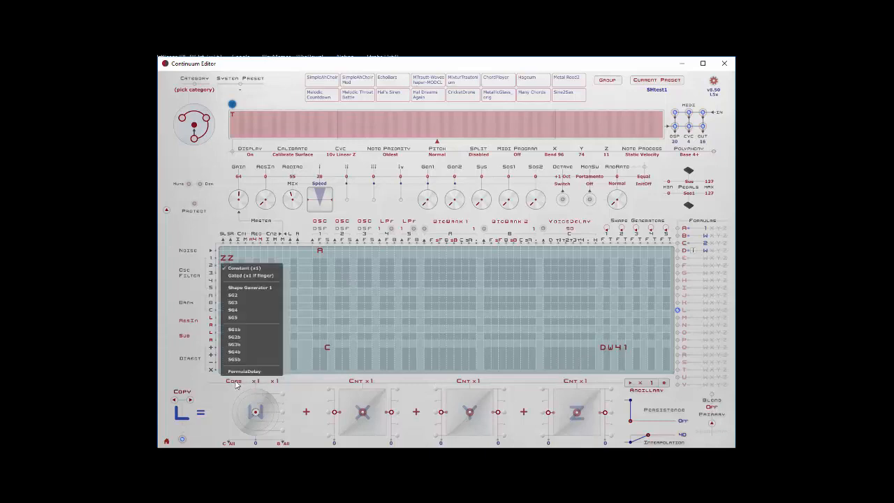
click(233, 301)
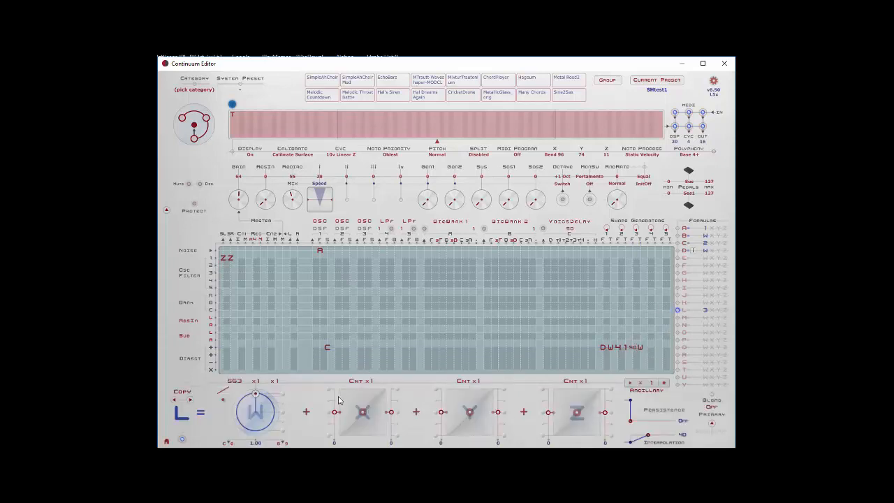
mouse_move(335, 249)
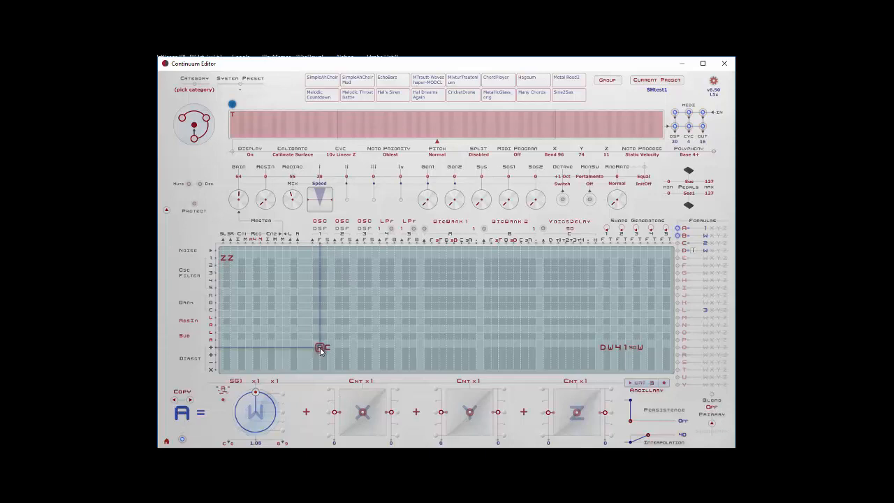
Choose the shape generator's S&H trigger shape, then nudge formula A's time value
click(223, 391)
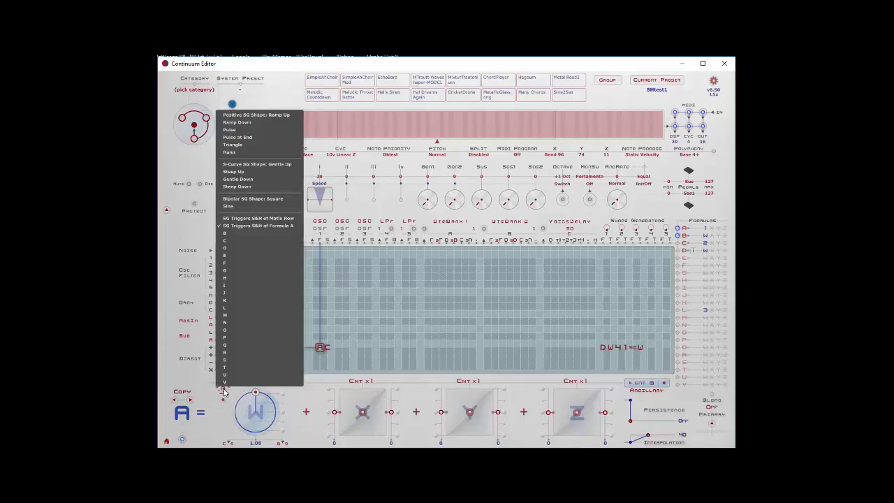
mouse_move(229, 308)
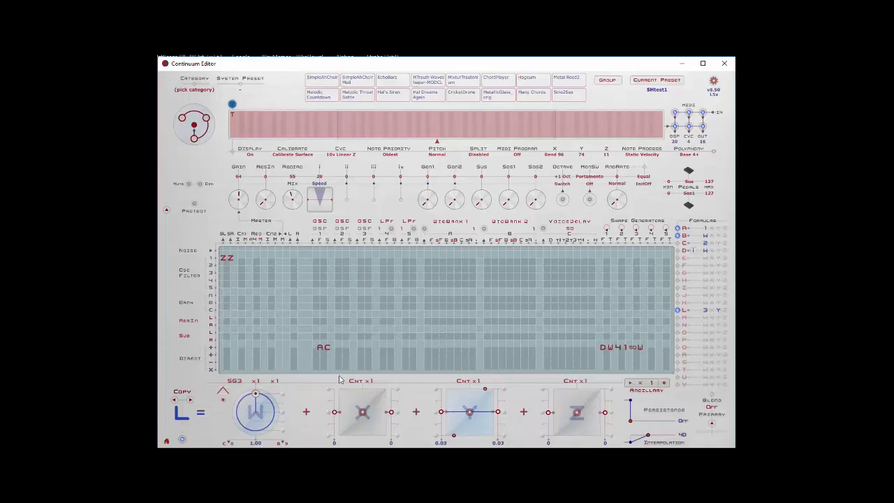
mouse_move(319, 352)
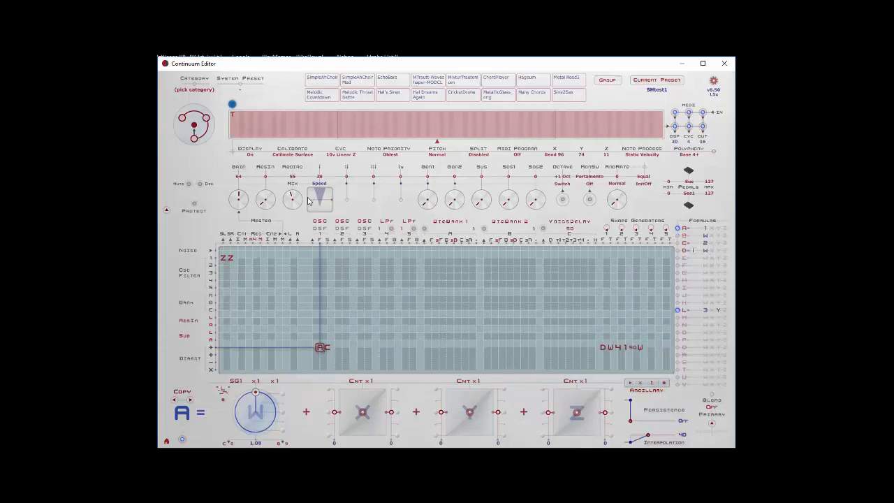
mouse_move(318, 356)
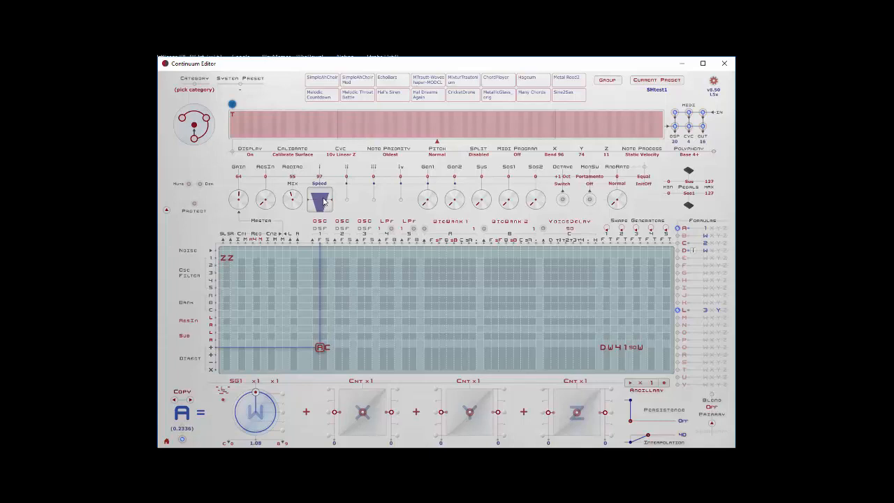
drag(319, 196, 318, 209)
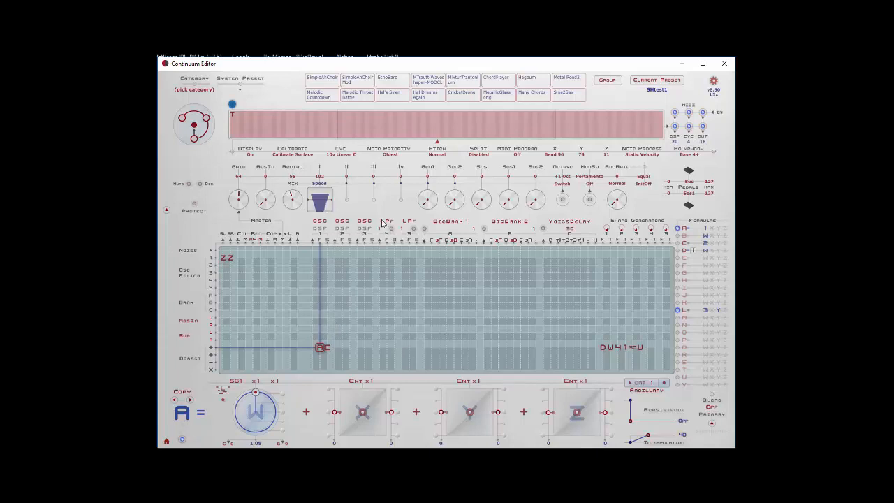
mouse_move(467, 288)
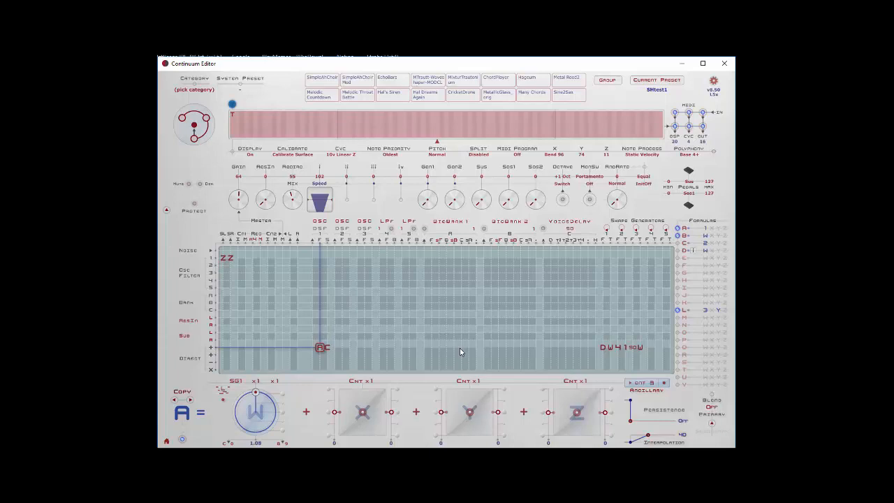
Select the formula L matrix cell so its SG3 shape-generator terms show in the editor
click(377, 124)
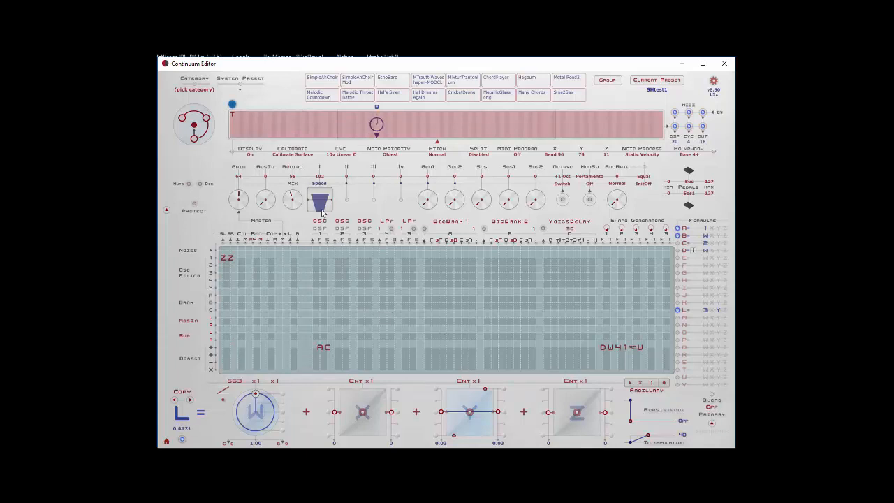
drag(318, 201, 327, 208)
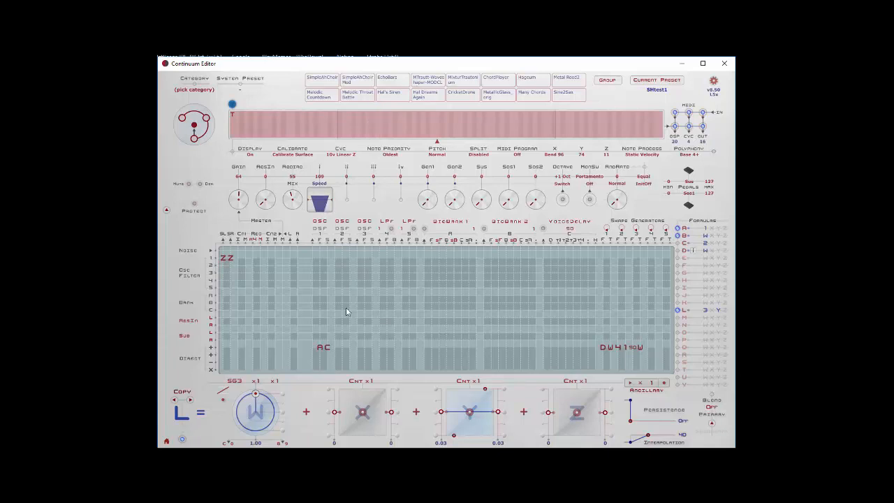
mouse_move(360, 334)
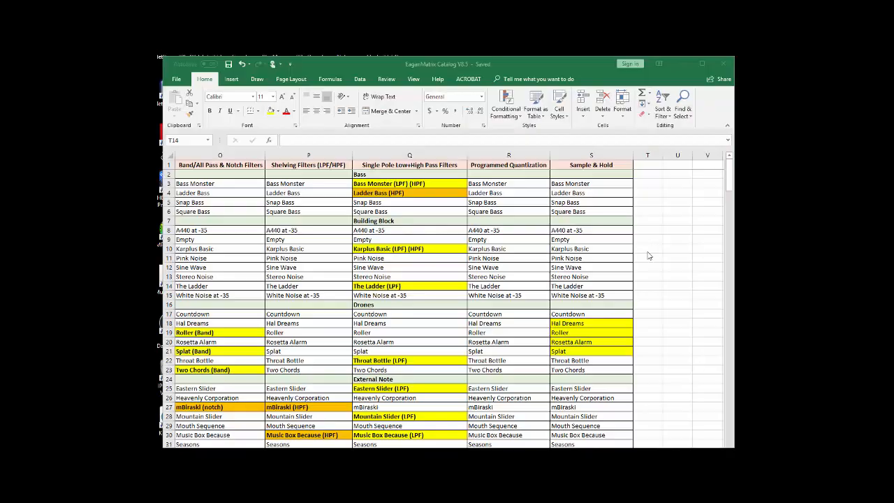
mouse_move(718, 183)
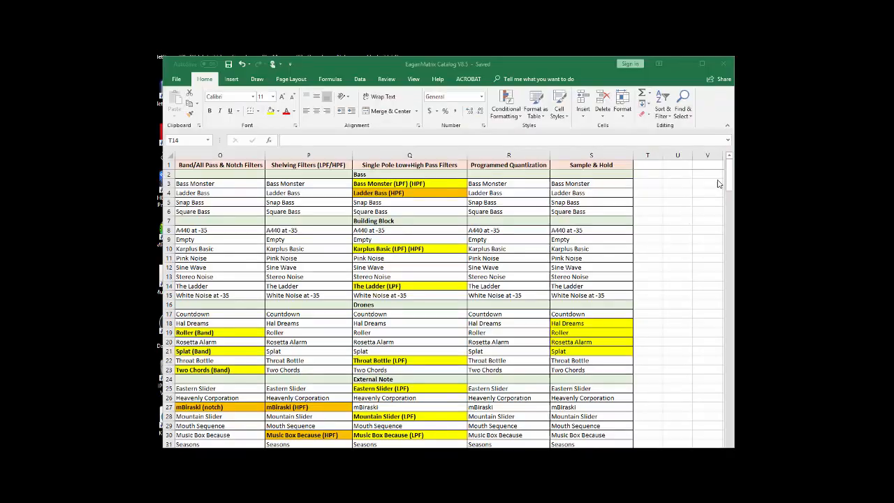
Browse the Excel preset catalog rows comparing filter, quantization and Sample & Hold columns
click(648, 284)
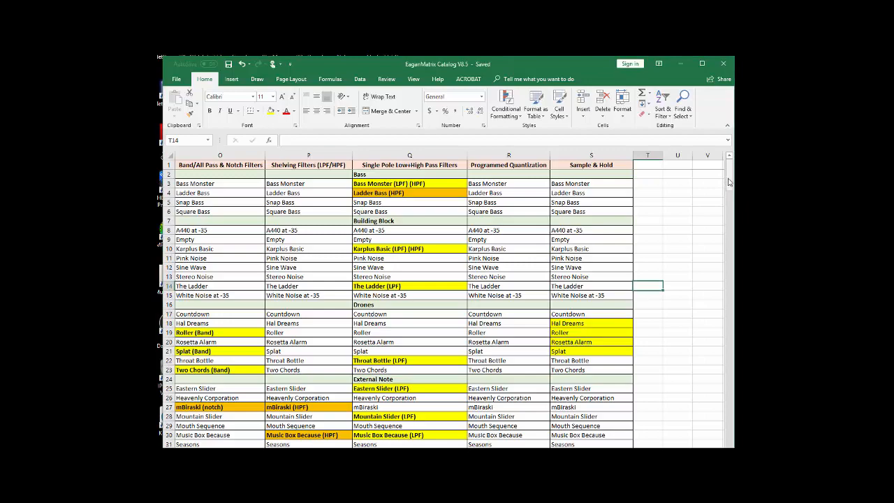
scroll(down, 3)
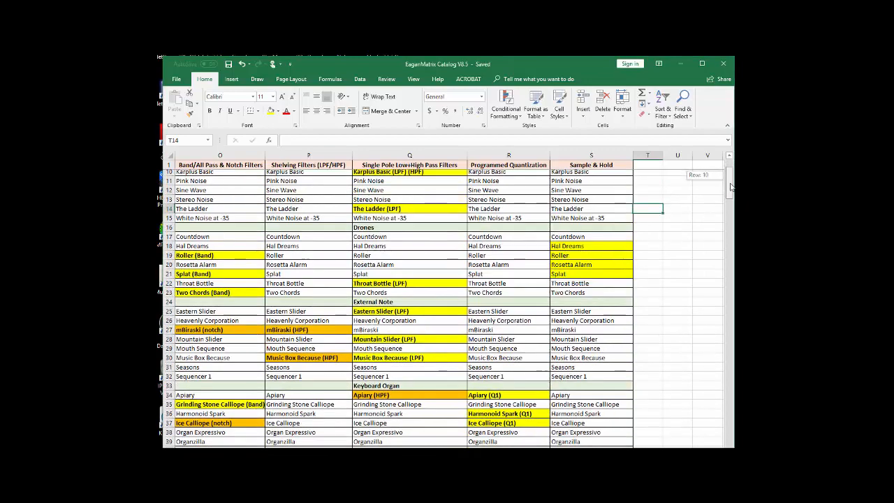
scroll(down, 3)
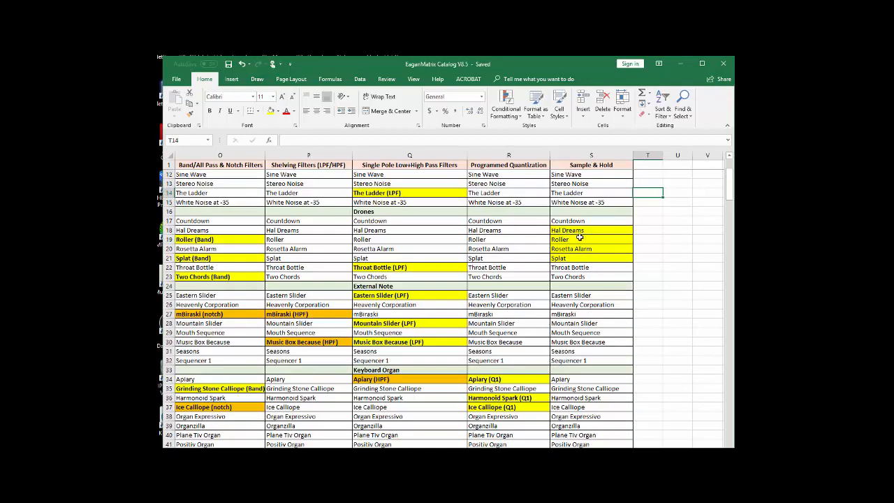
scroll(down, 3)
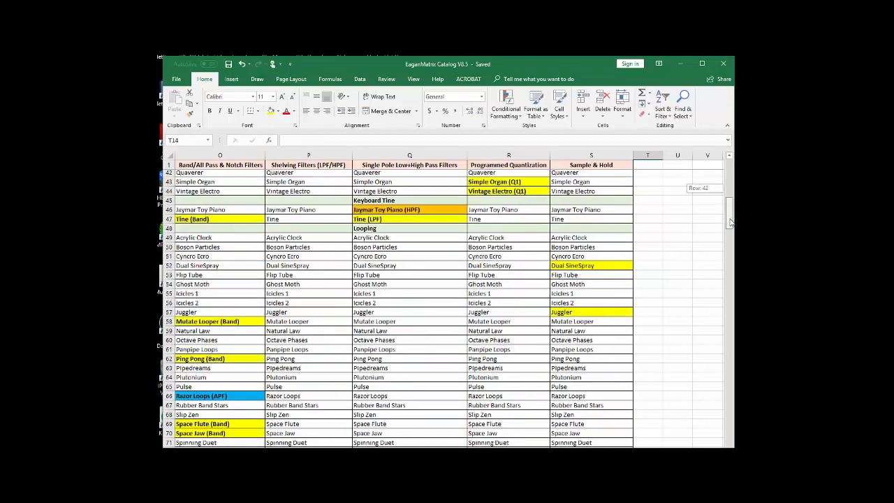
scroll(down, 3)
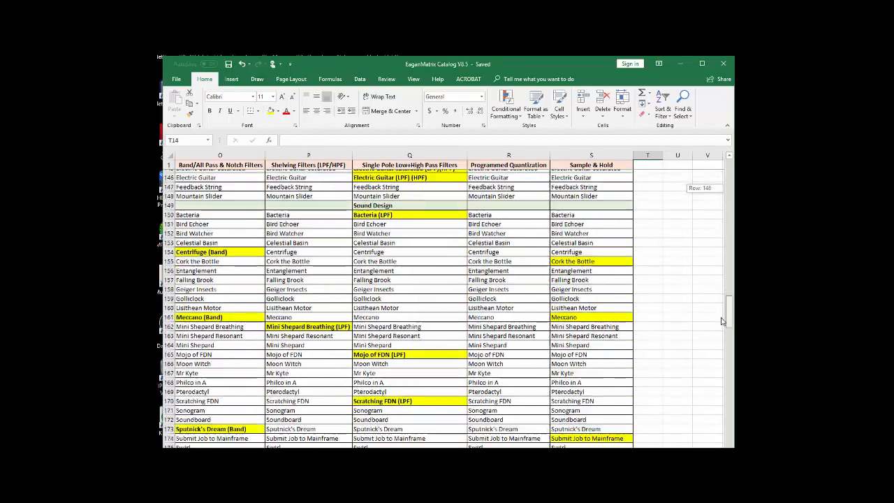
scroll(down, 3)
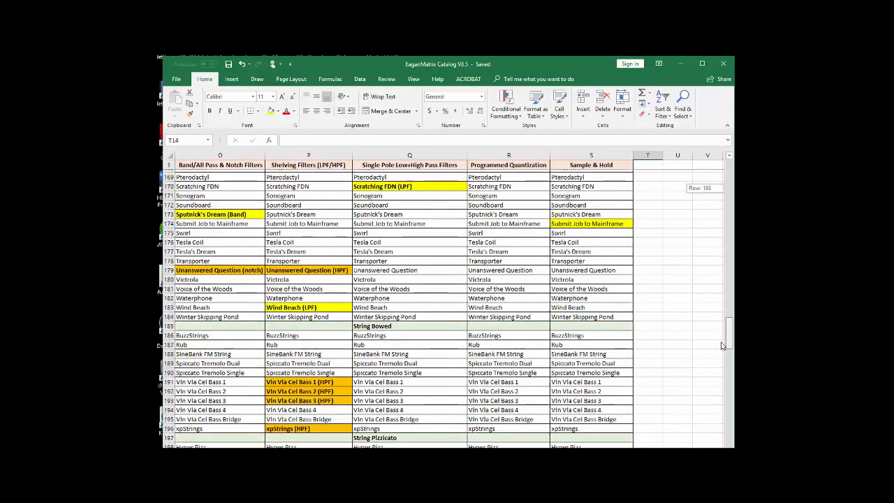
scroll(down, 3)
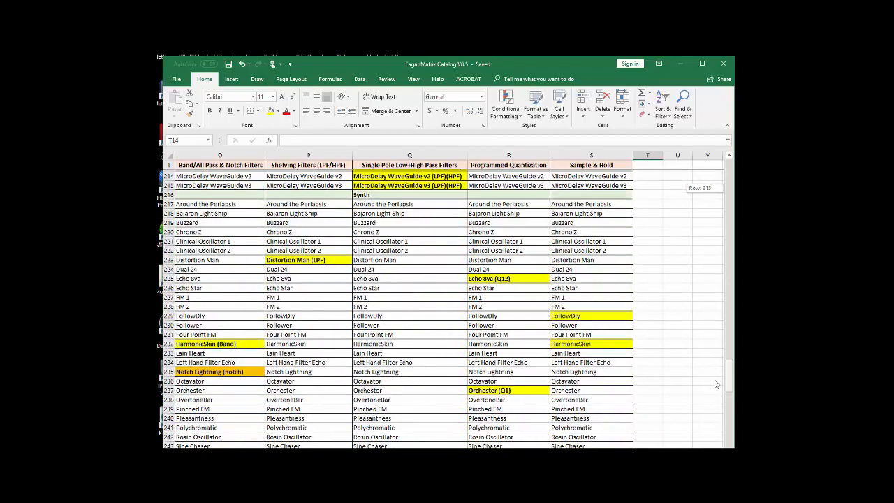
scroll(down, 3)
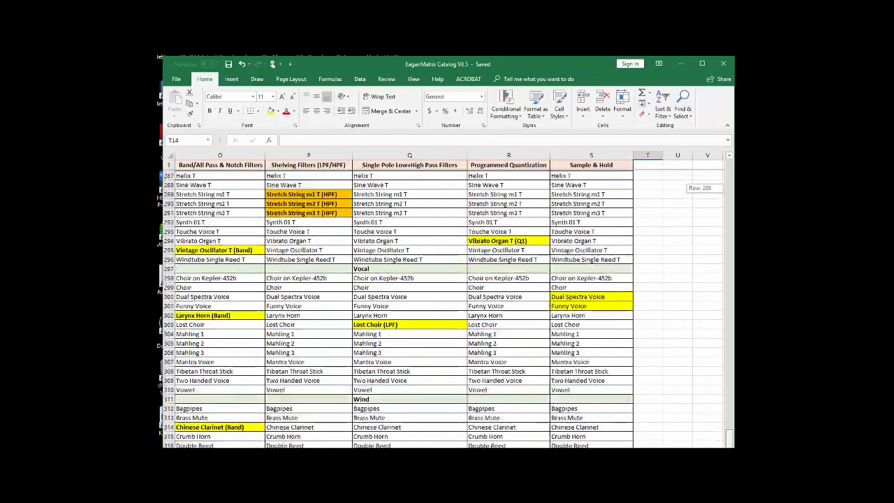
scroll(up, 3)
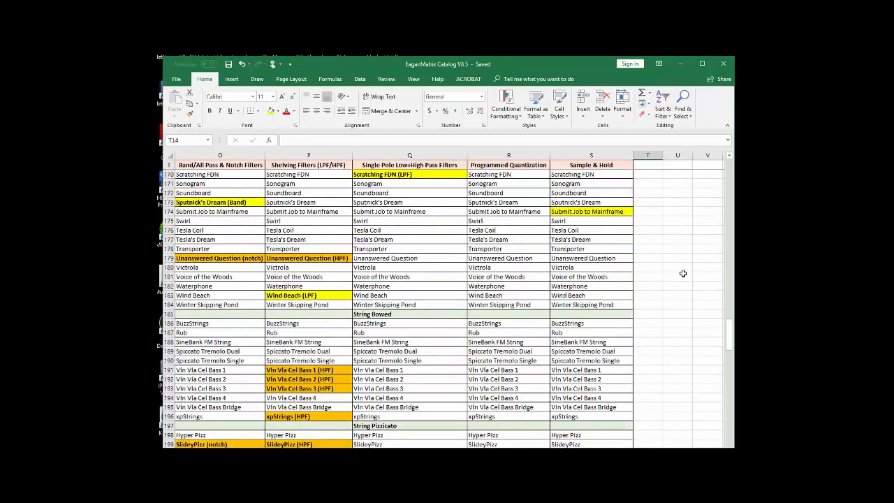
mouse_move(722, 327)
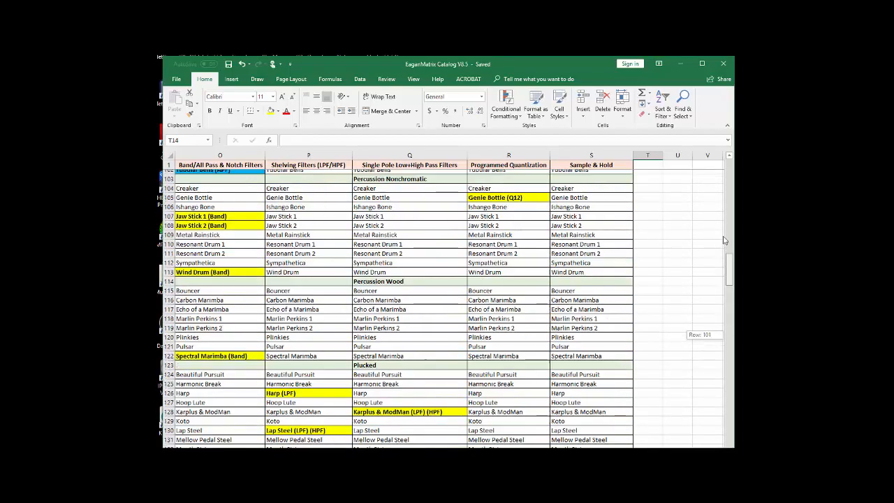
scroll(up, 3)
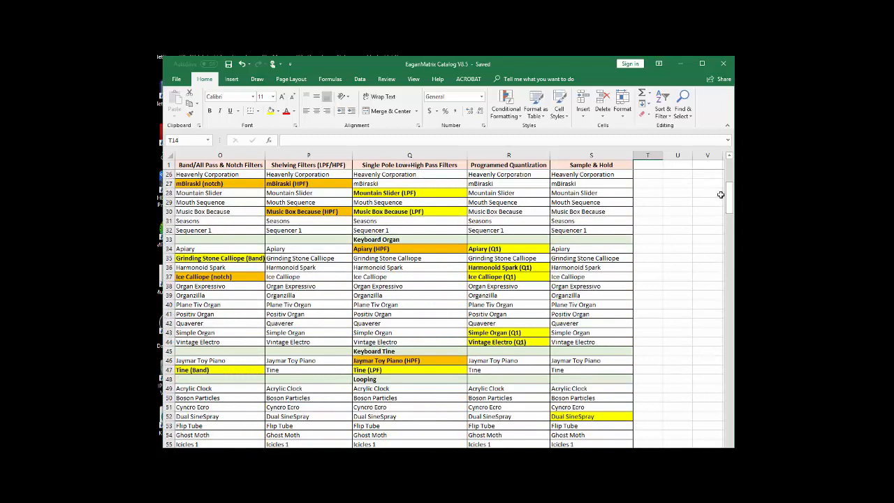